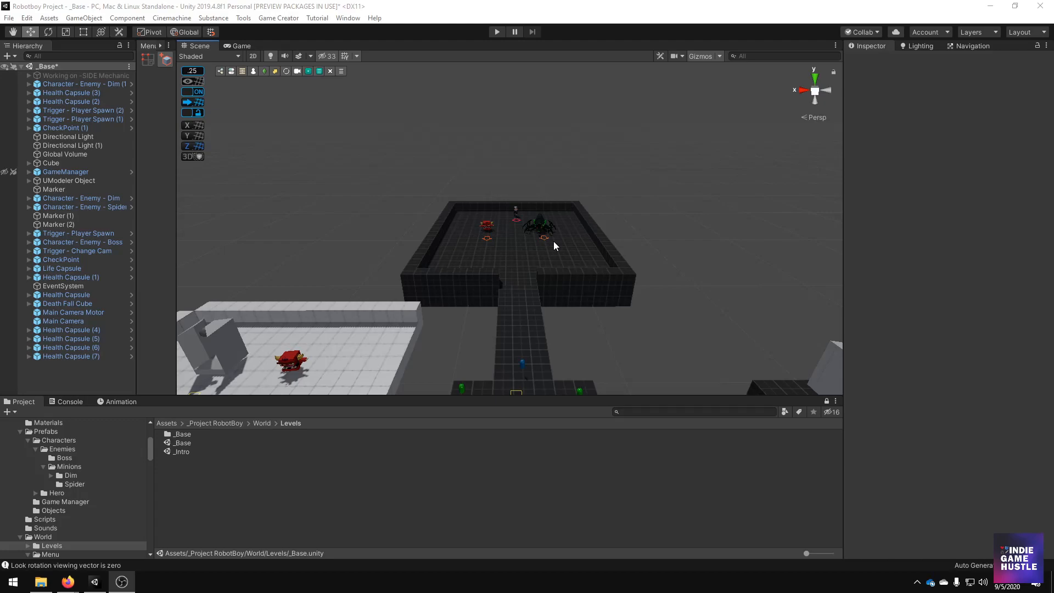
mouse_move(542, 244)
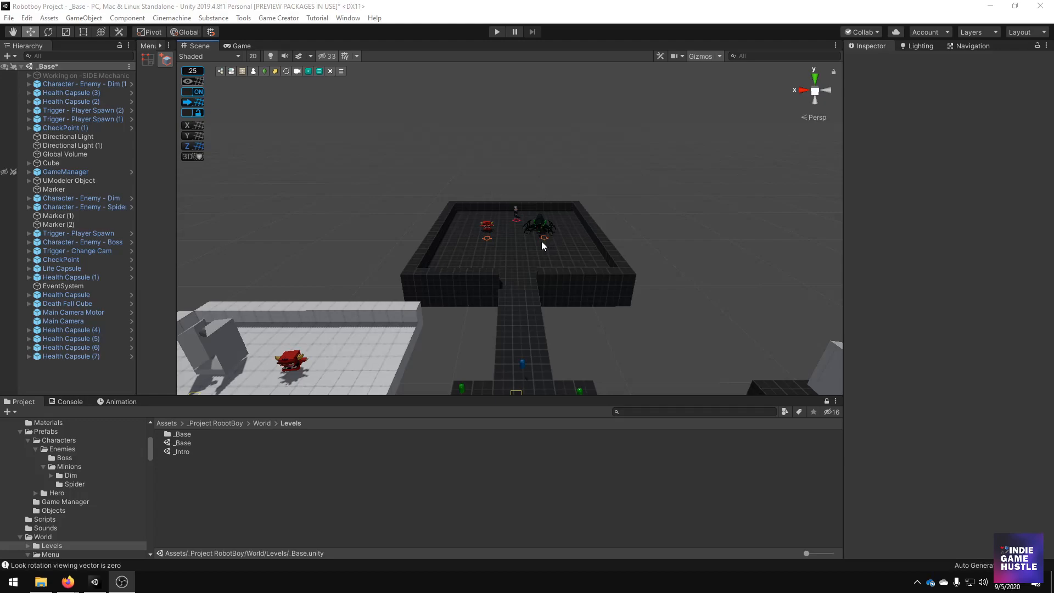
mouse_move(397, 260)
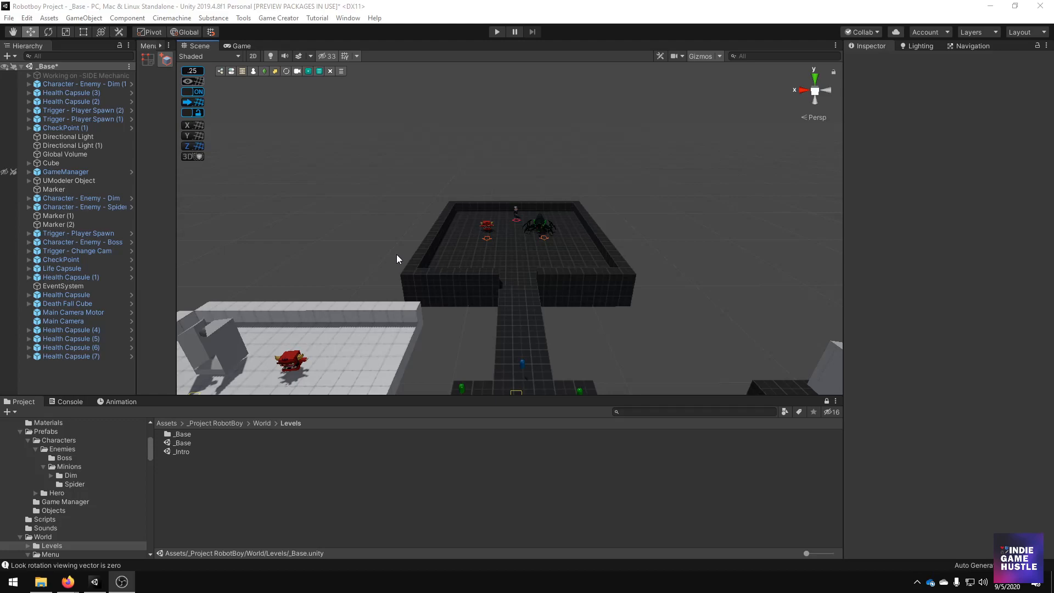
mouse_move(290, 254)
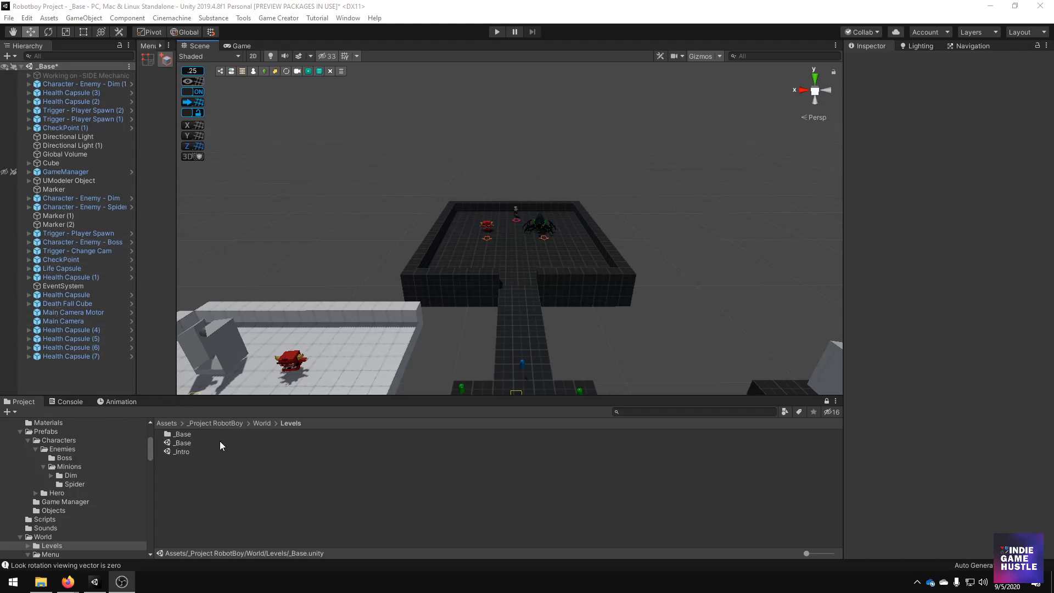
- Open the Player prefab from Prefabs > Characters and select its Trigger - Death and conditions object
left_click(261, 423)
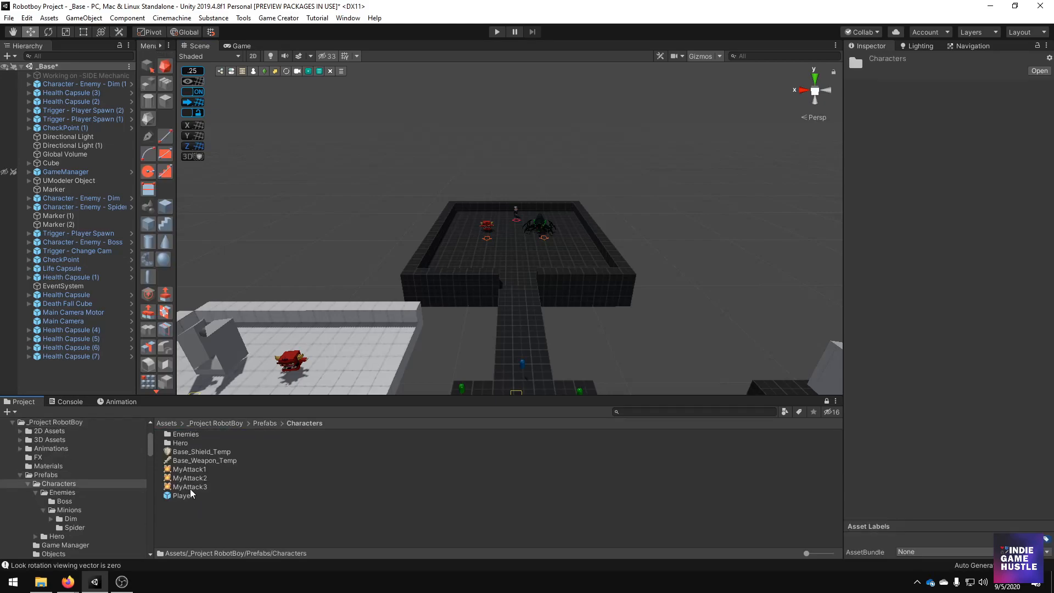
double_click(182, 495)
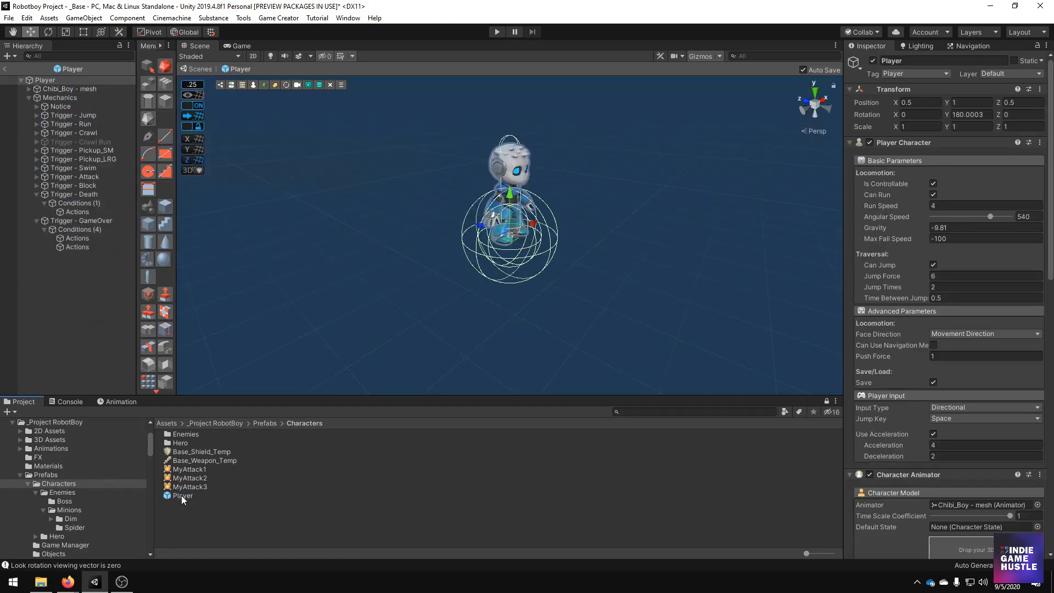
left_click(74, 194)
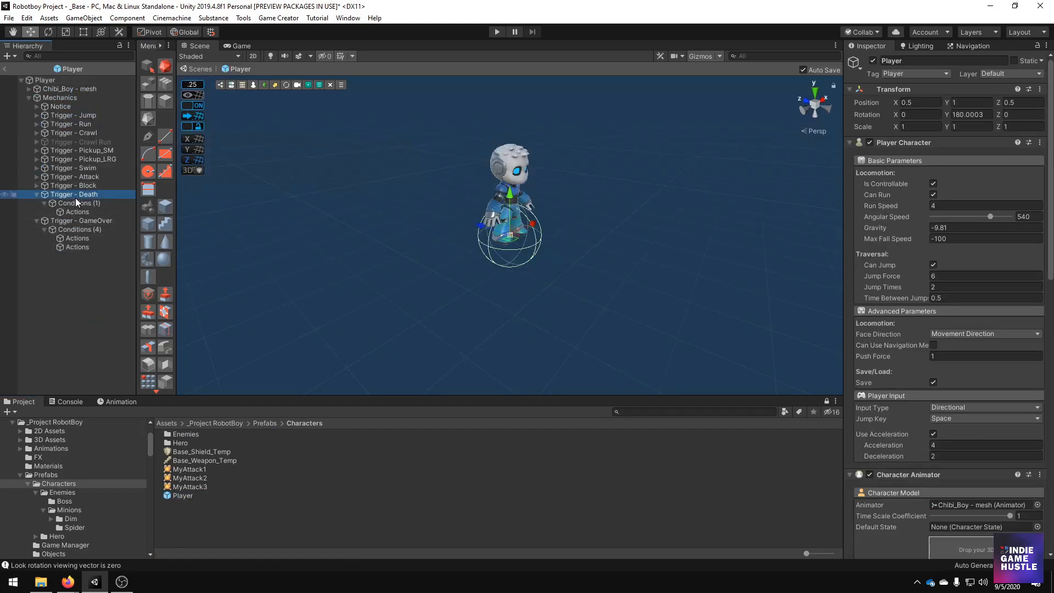
left_click(74, 194)
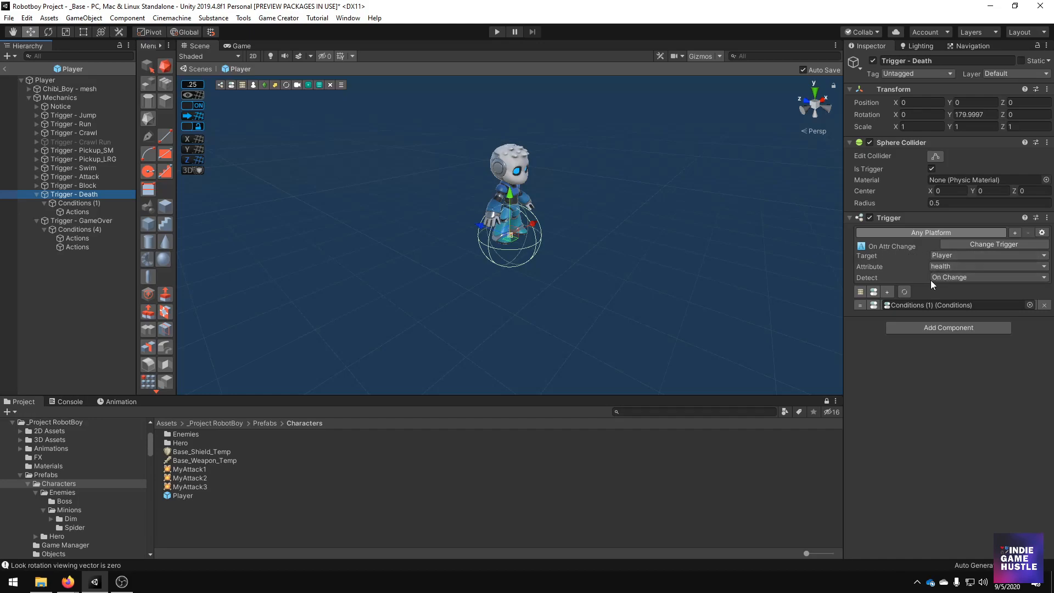
mouse_move(531, 282)
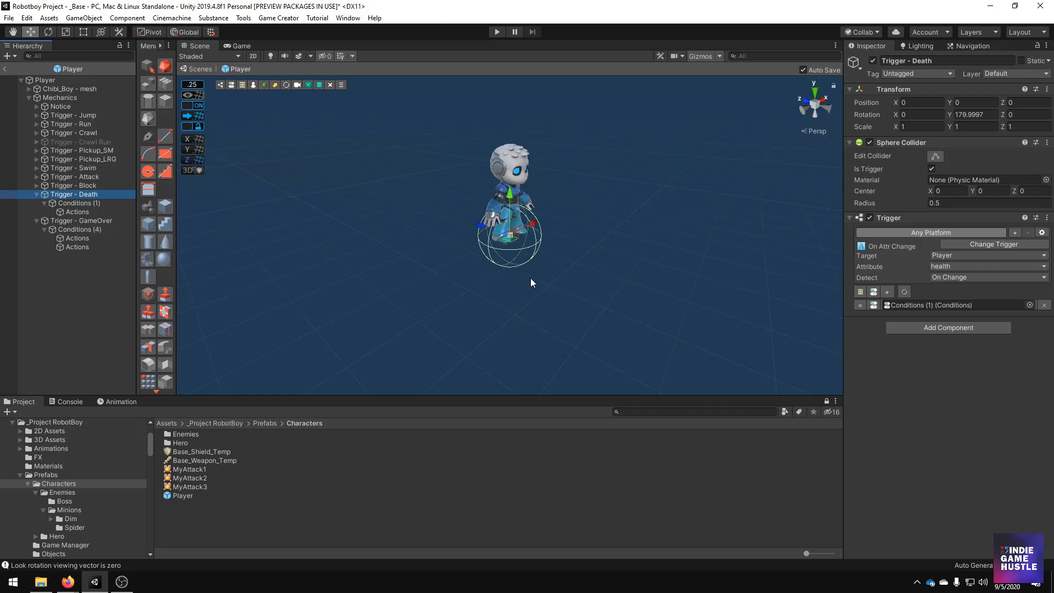
left_click(79, 203)
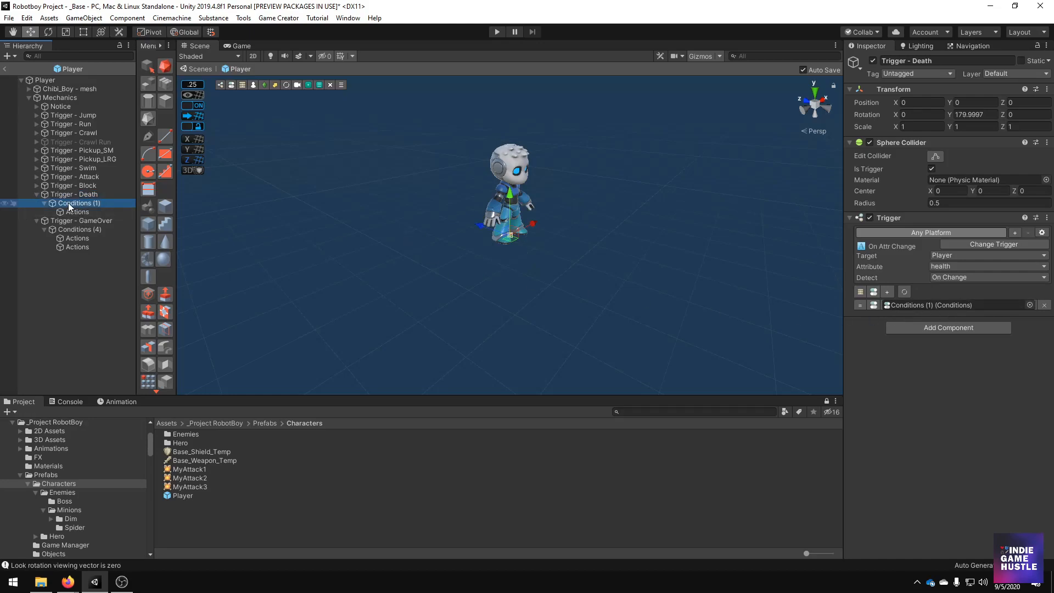
- Review the death condition actions, expanding and collapsing the Player Died message and playerDied bool rows
left_click(79, 203)
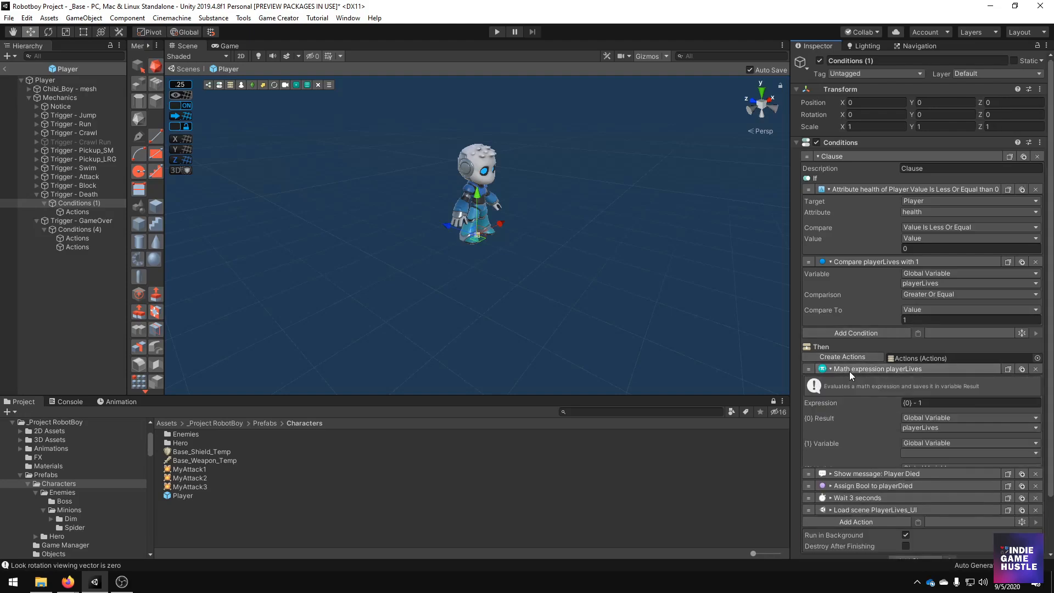
scroll("down", 3)
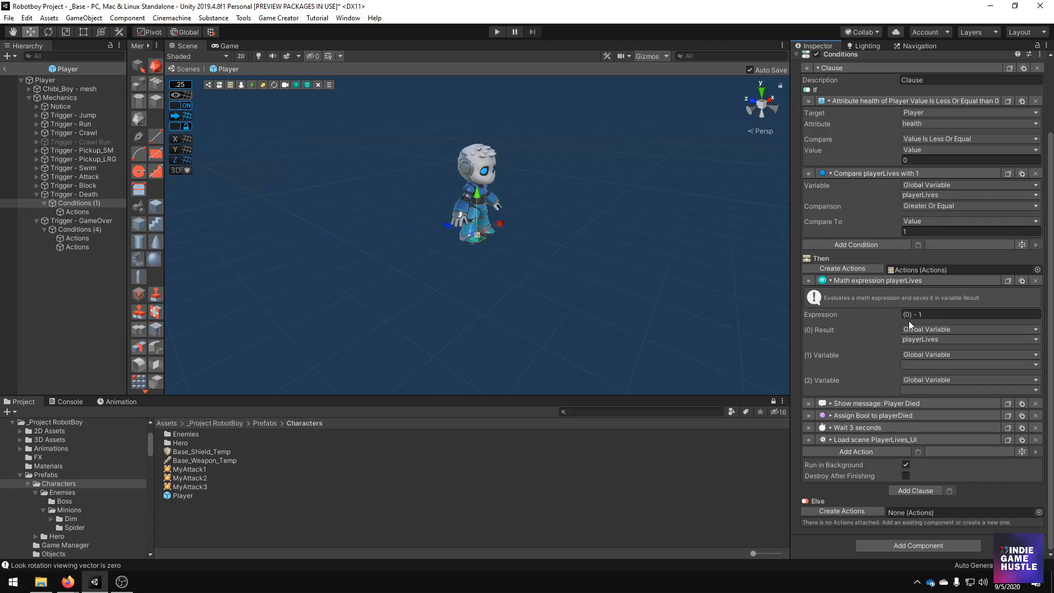
mouse_move(892, 321)
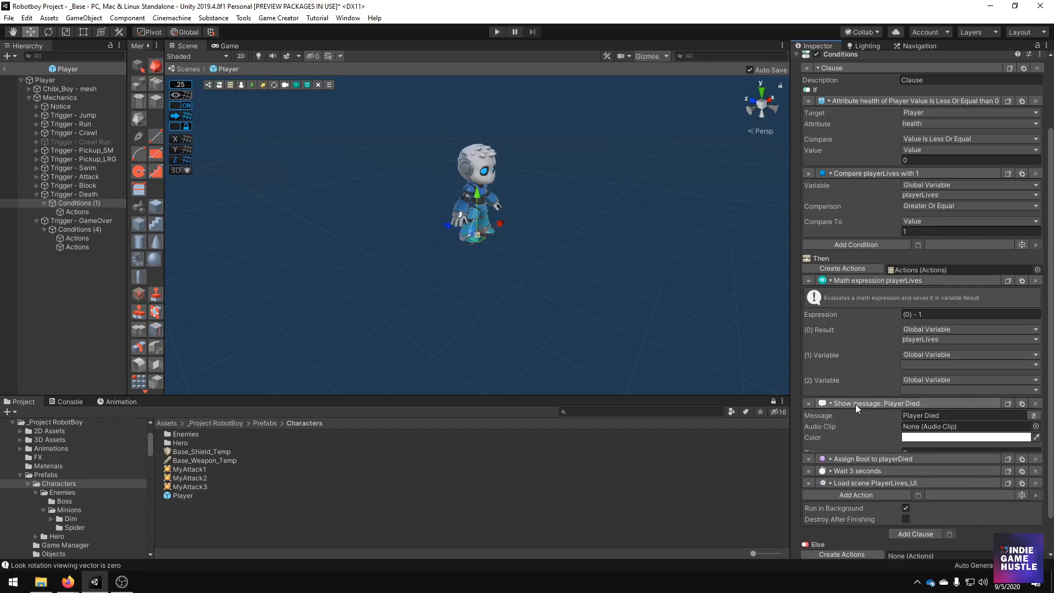
left_click(830, 402)
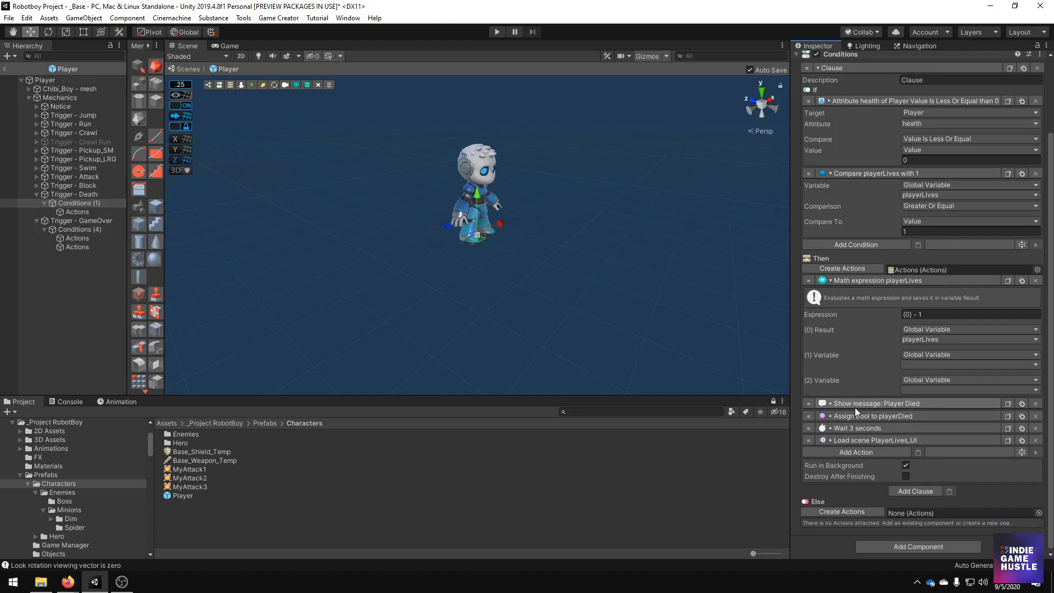
left_click(830, 414)
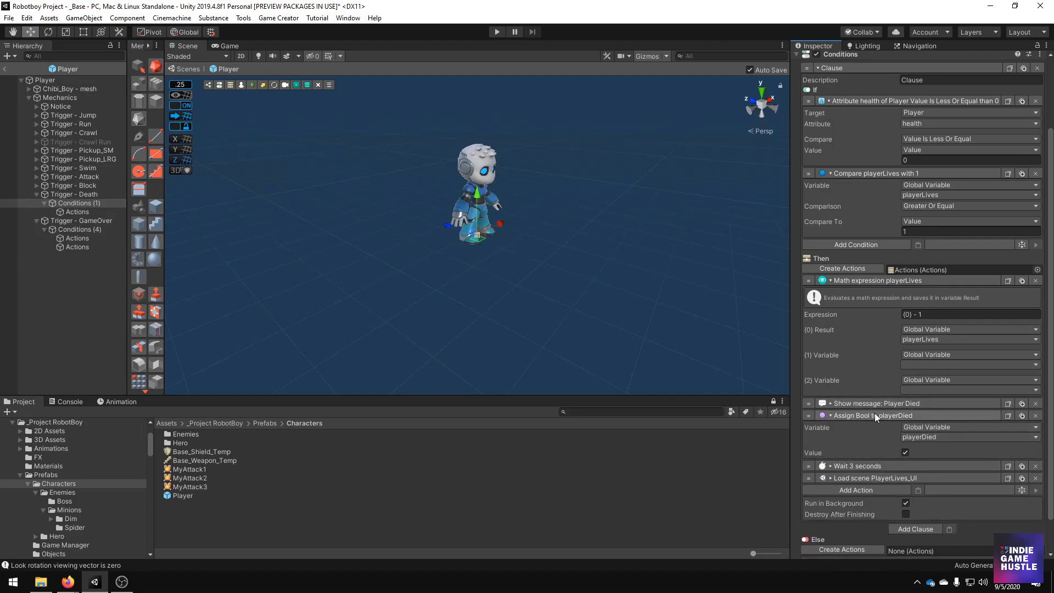
left_click(830, 414)
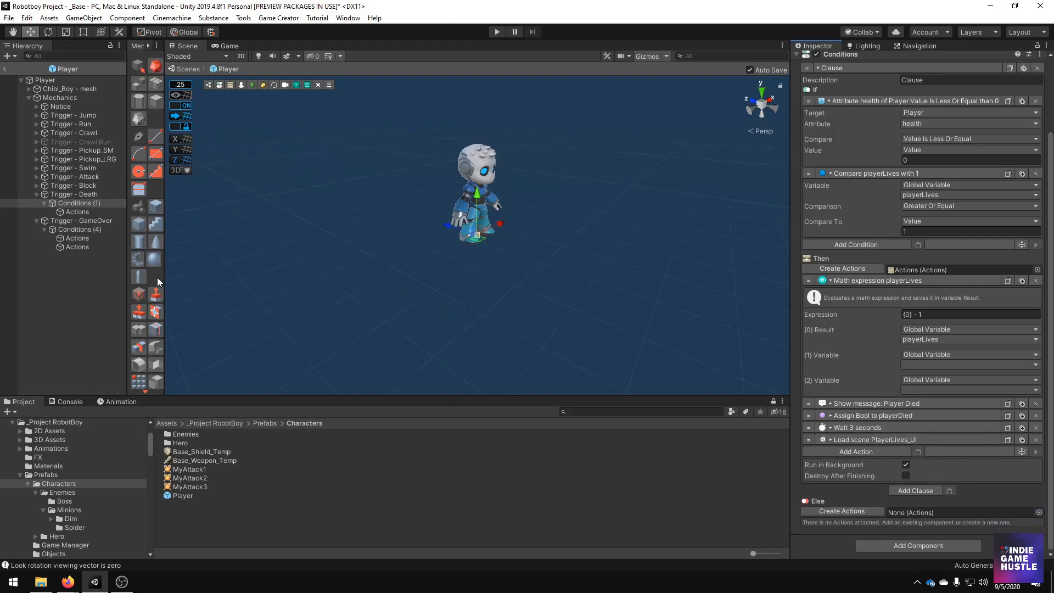
- Compare the Trigger - GameOver with the death trigger's conditions, then bring up the Game Creator menu
left_click(83, 220)
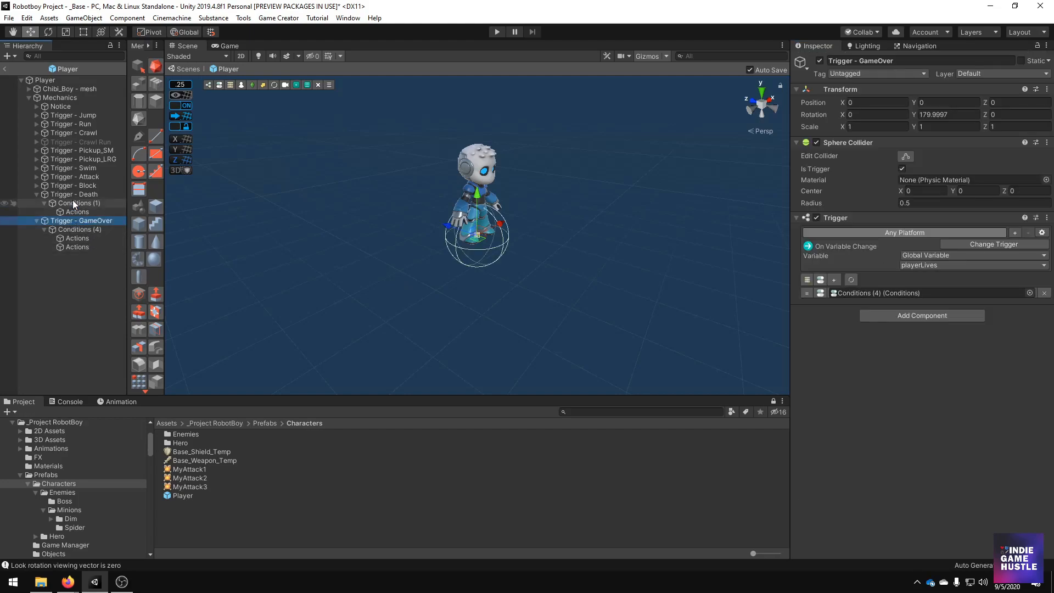
left_click(76, 194)
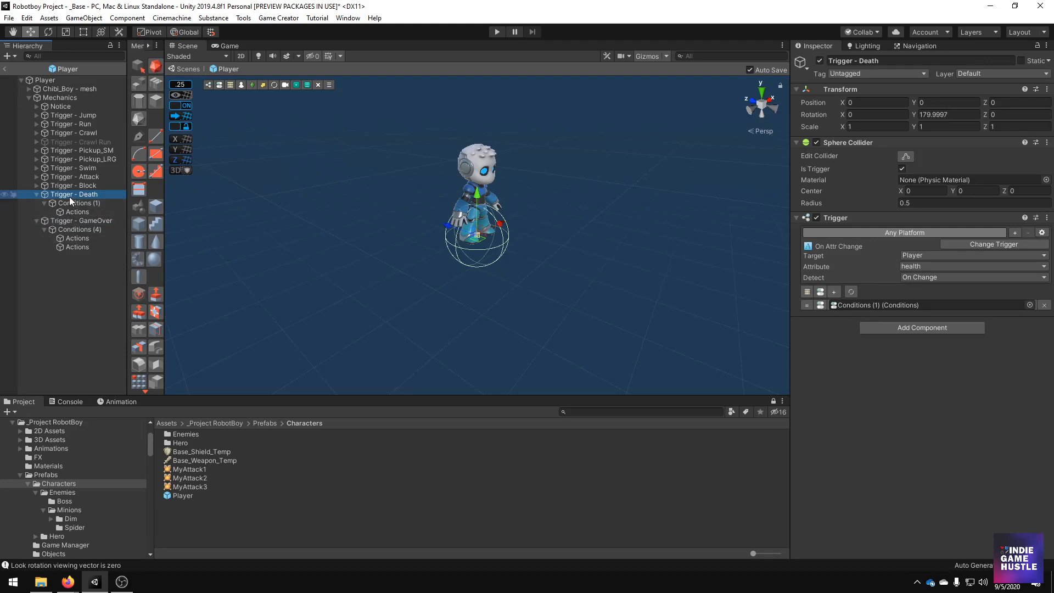
left_click(79, 202)
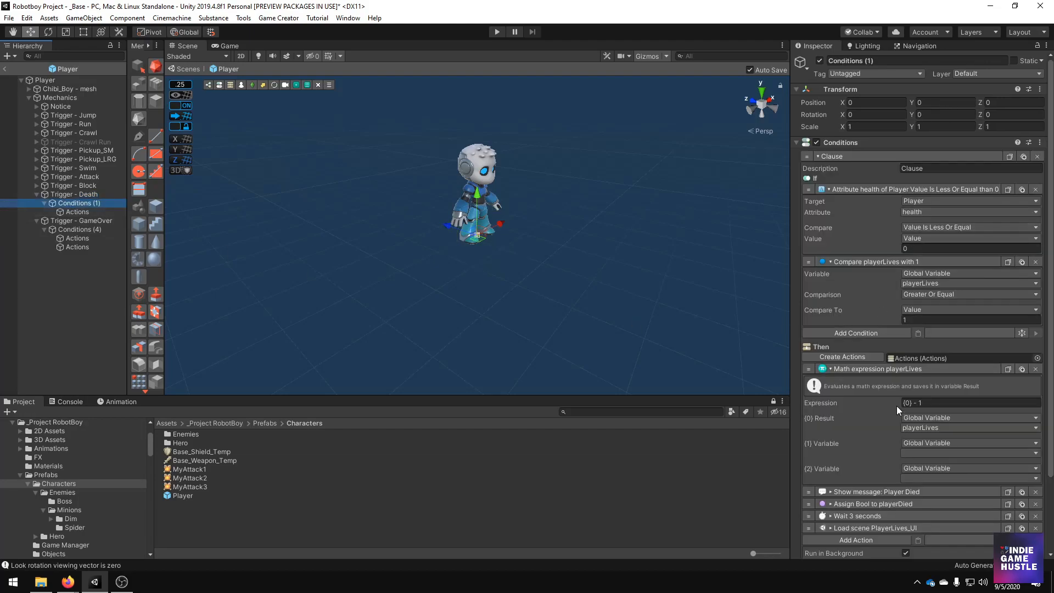
left_click(82, 221)
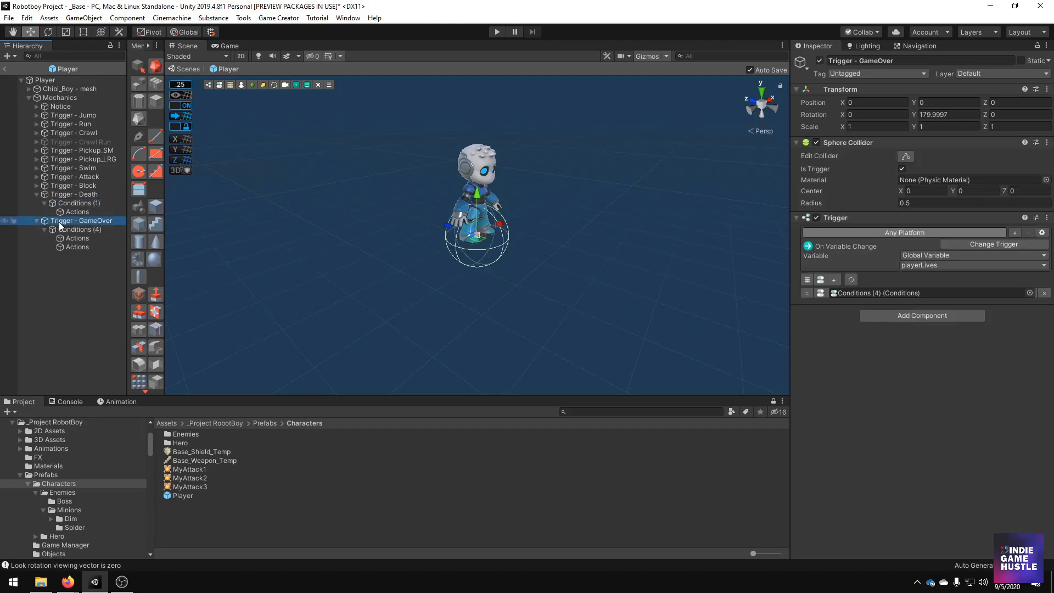
mouse_move(66, 224)
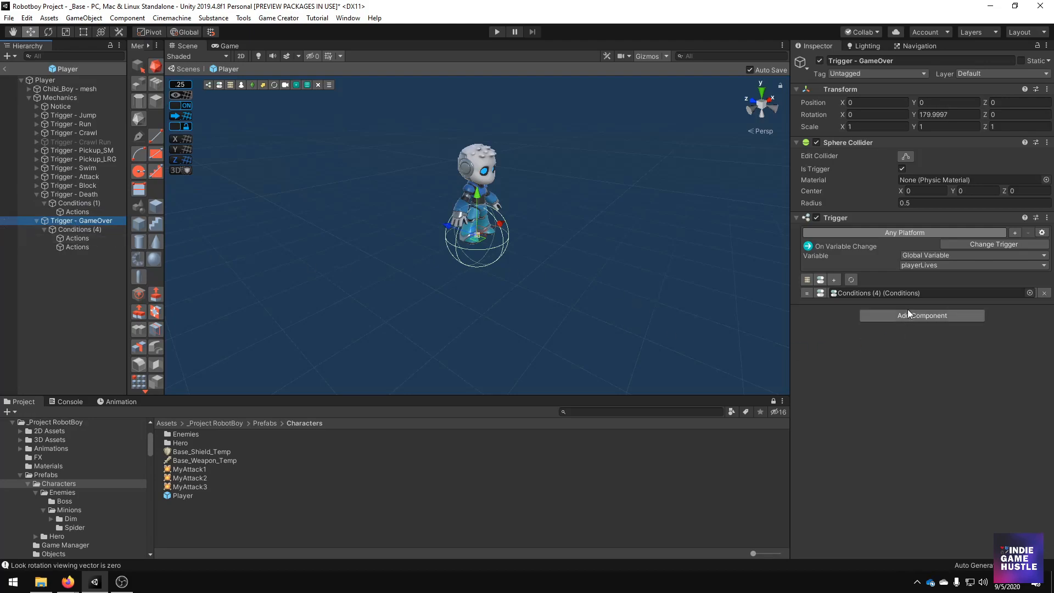
mouse_move(846, 253)
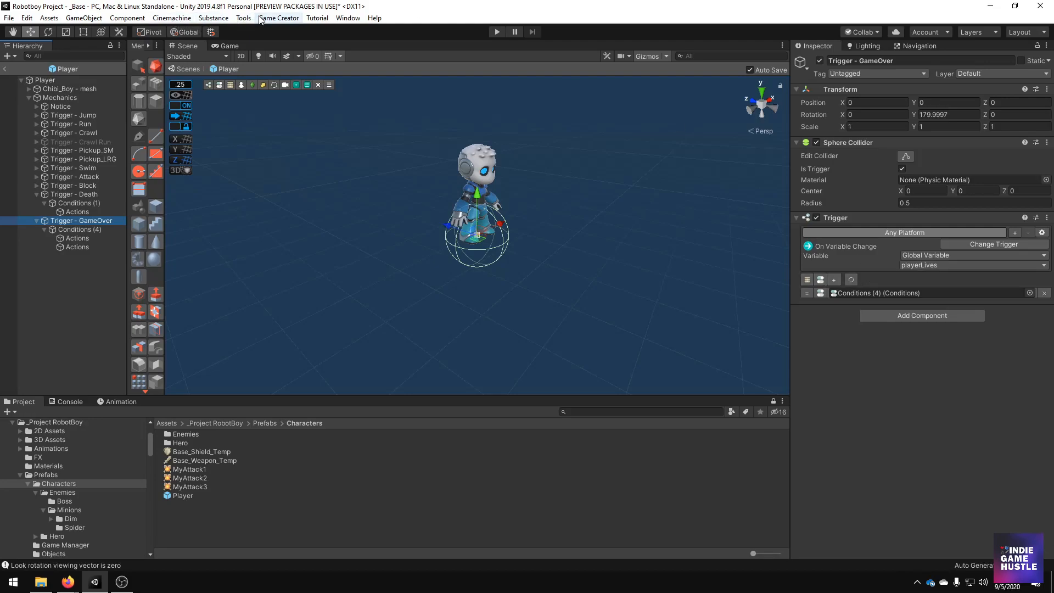
left_click(278, 18)
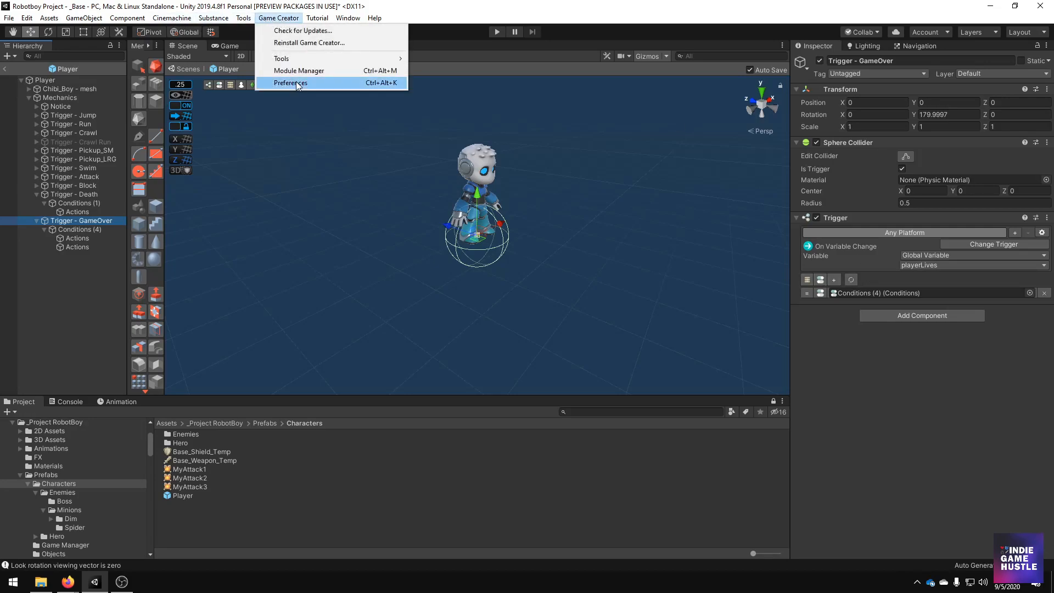
- Review the Game Creator Preferences global variables and remove the Debug.Break action from the game-over actions
left_click(289, 82)
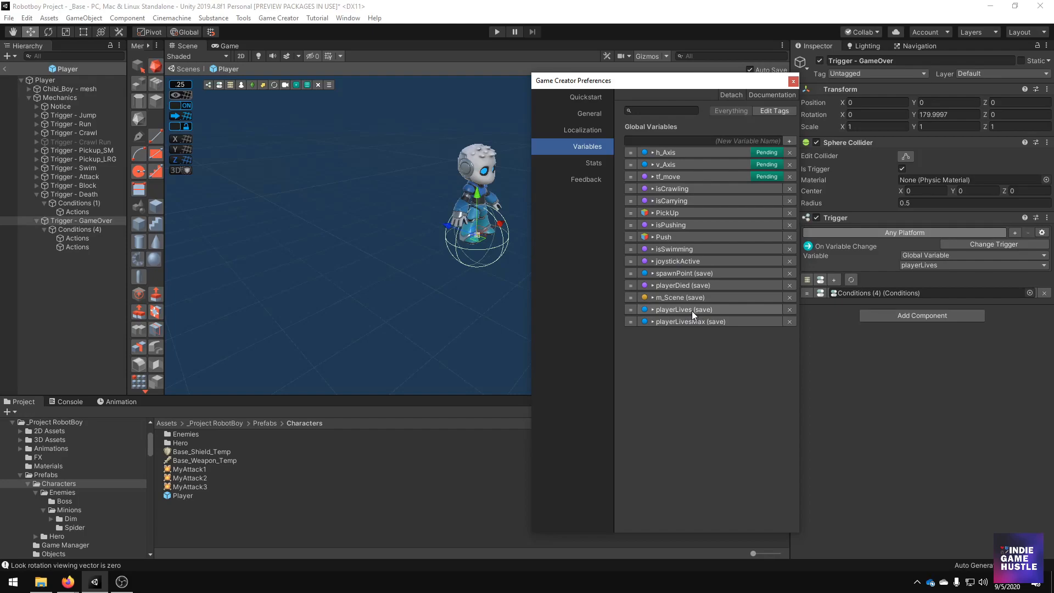
left_click(651, 309)
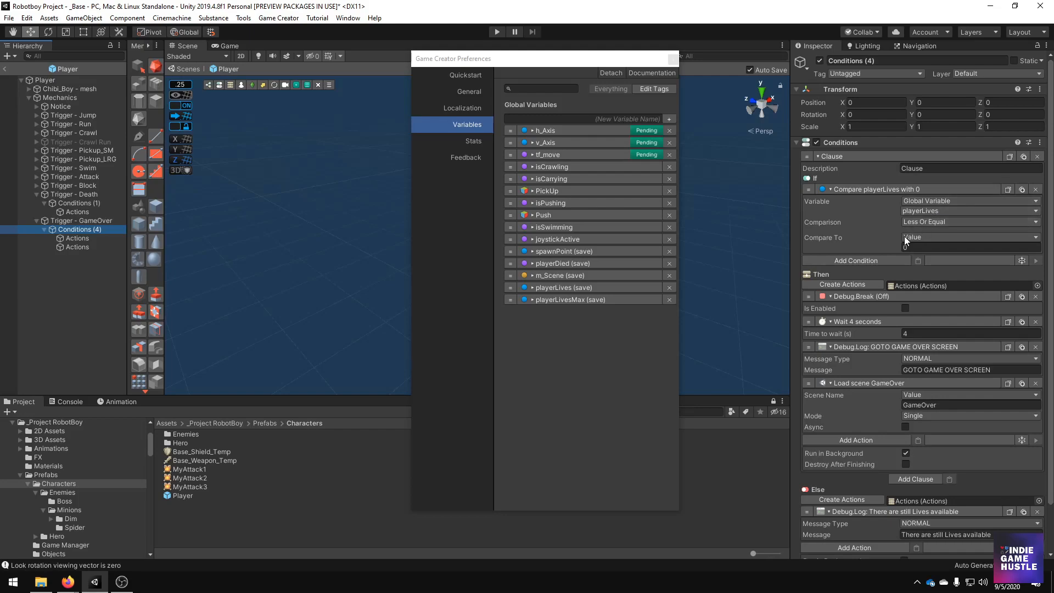
left_click(968, 237)
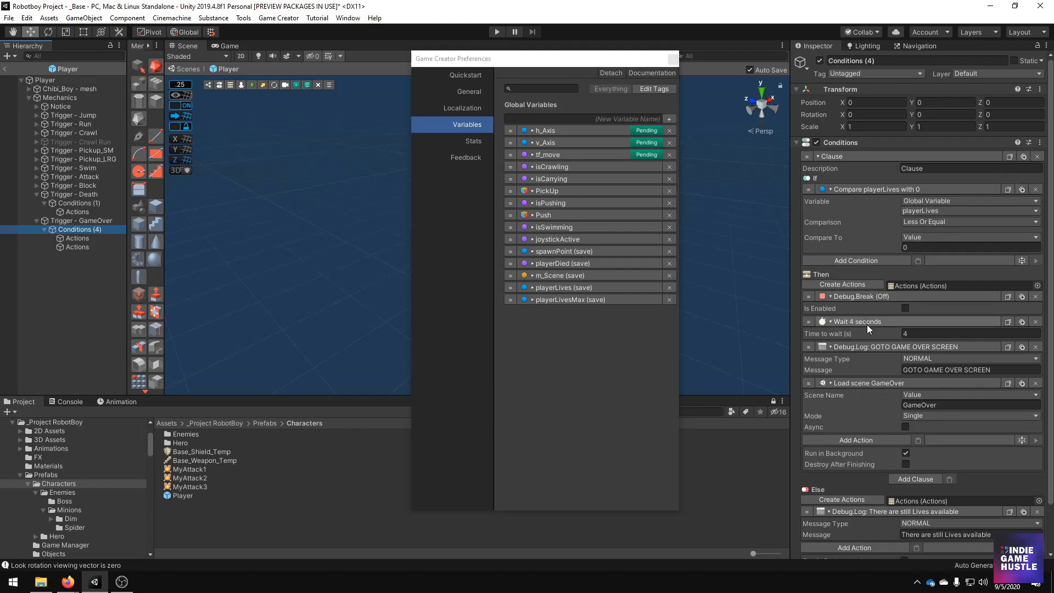
mouse_move(864, 328)
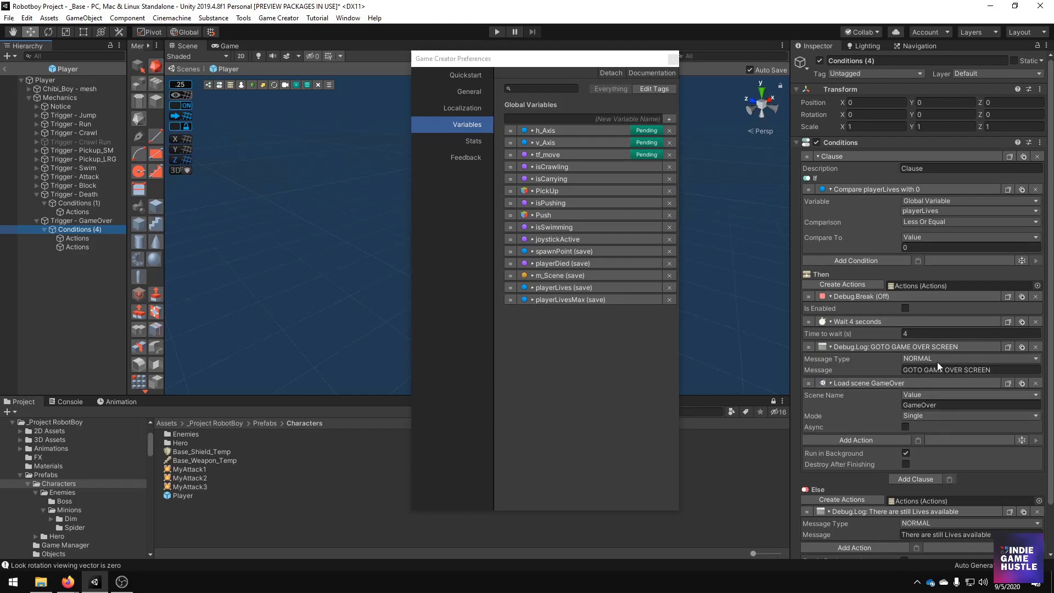
mouse_move(849, 328)
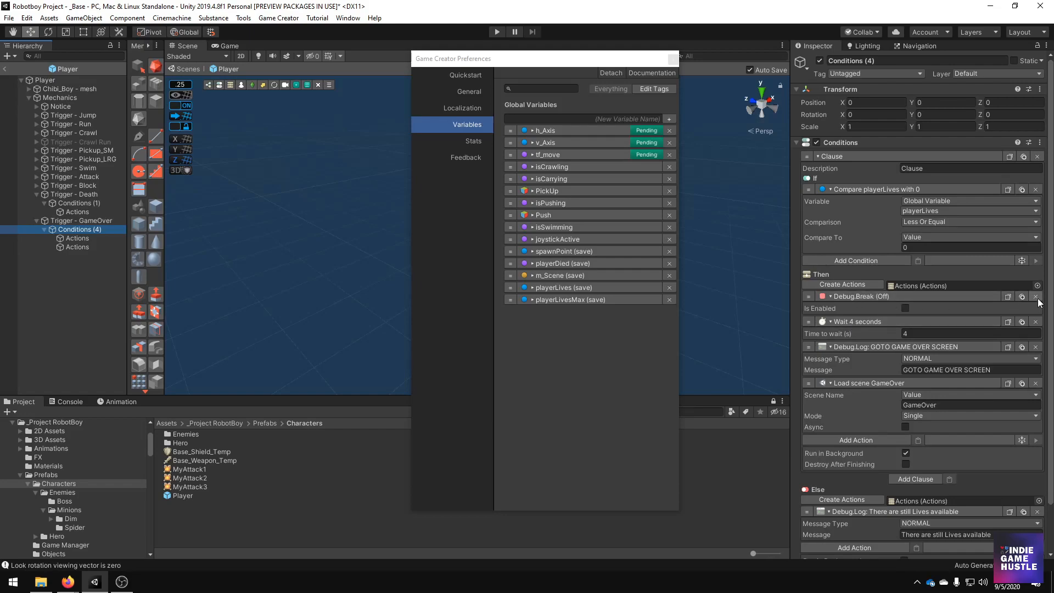
left_click(1036, 295)
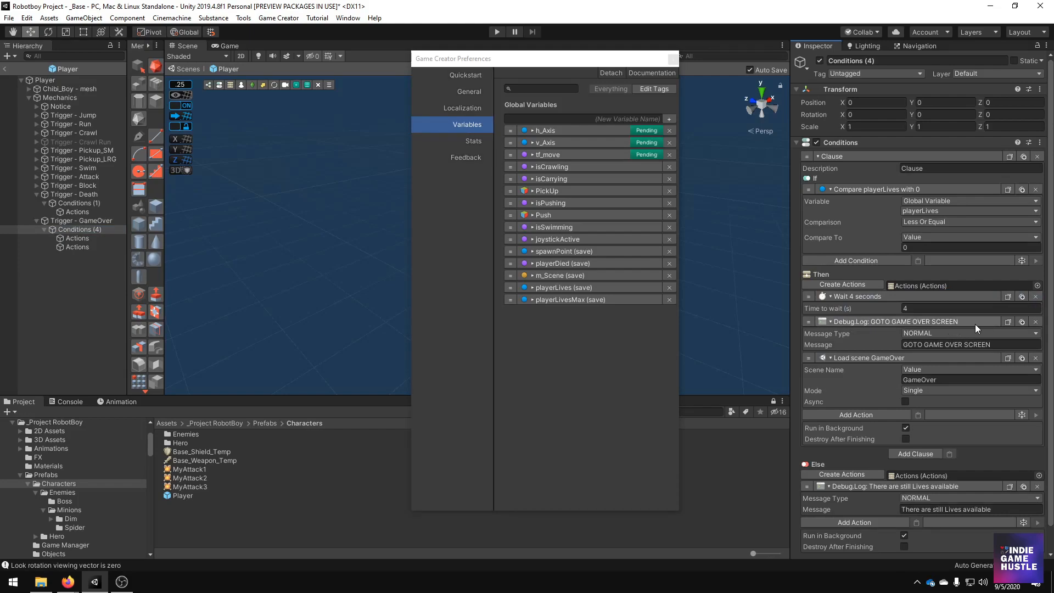
mouse_move(894, 334)
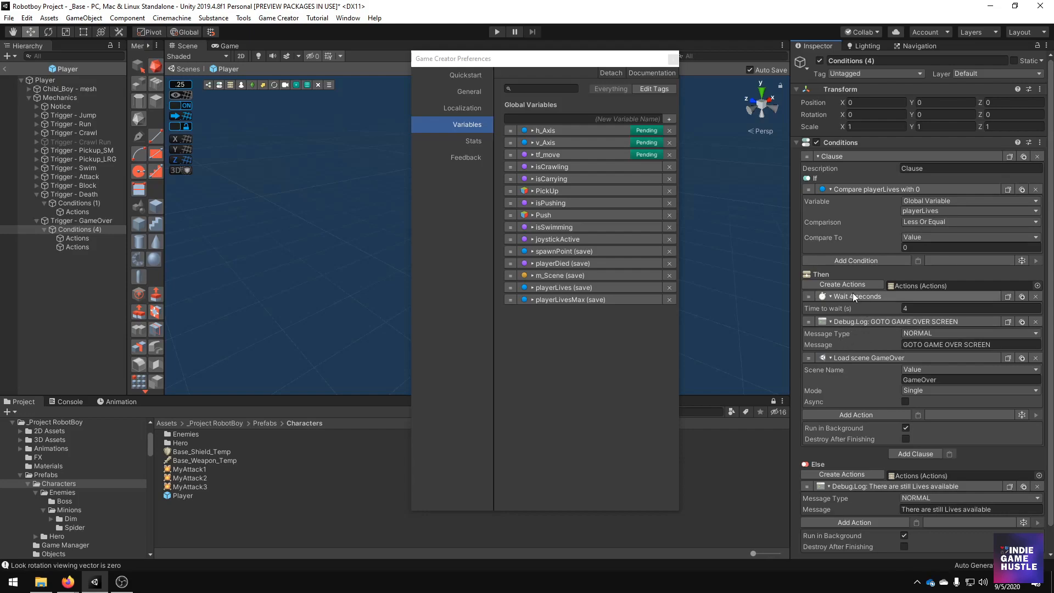
mouse_move(854, 307)
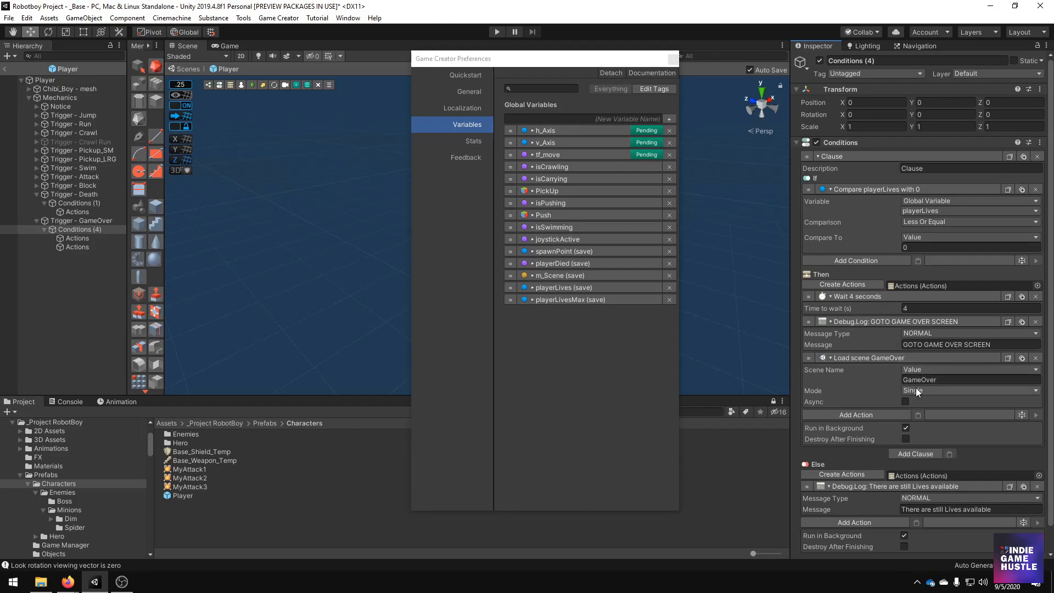
left_click(918, 391)
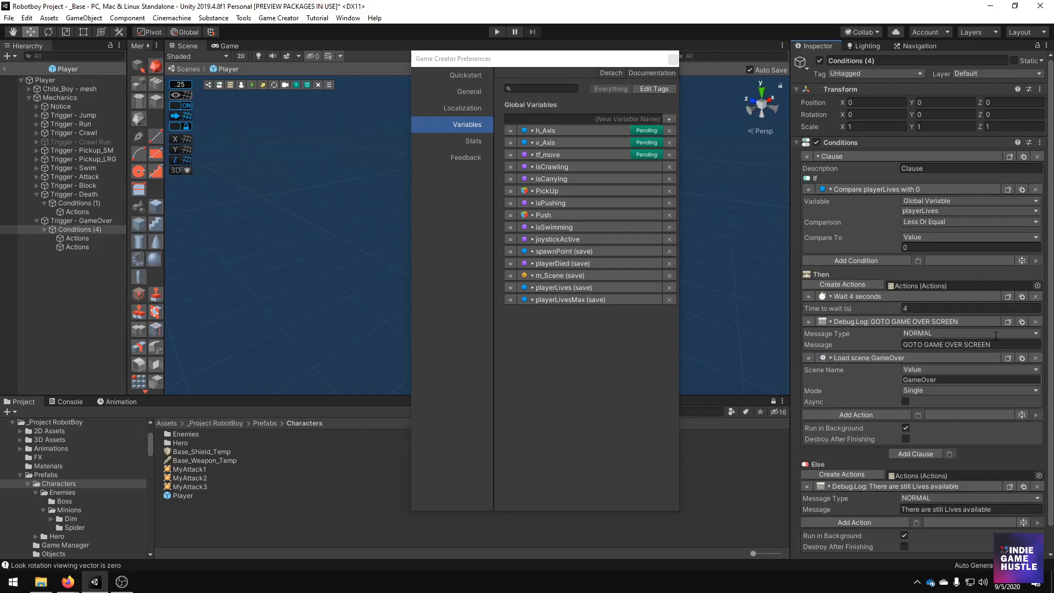
- Inspect the death and game-over triggers once more, close the global variables window and return to the _Base scene
left_click(73, 195)
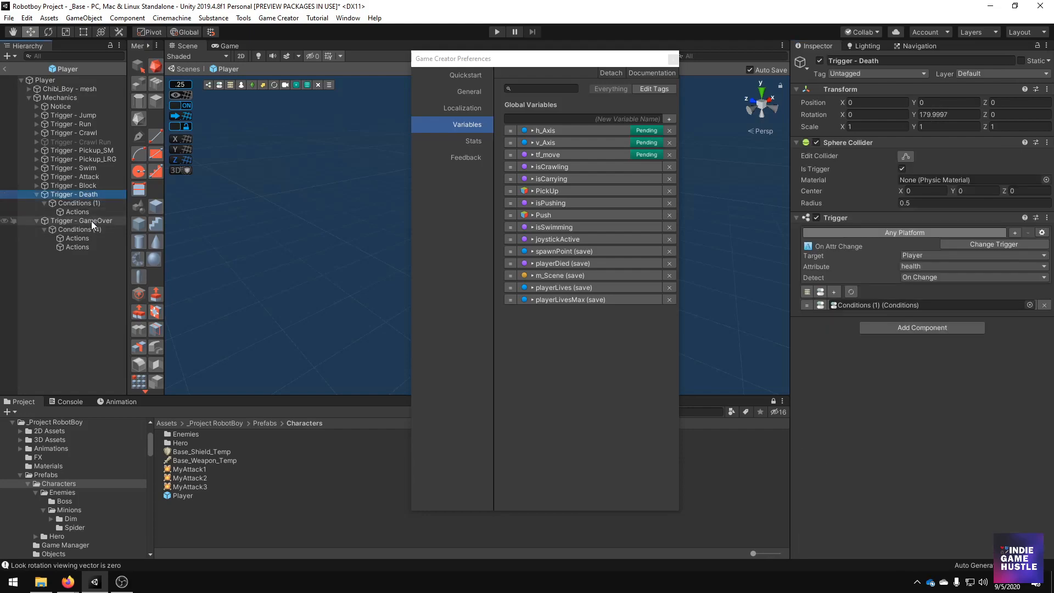
left_click(81, 221)
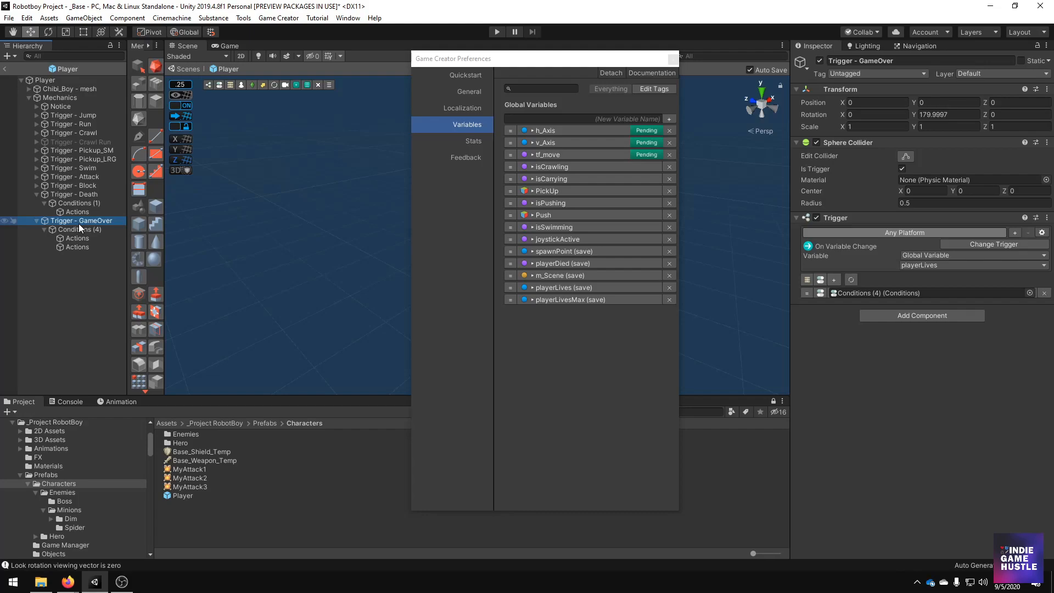
left_click(75, 211)
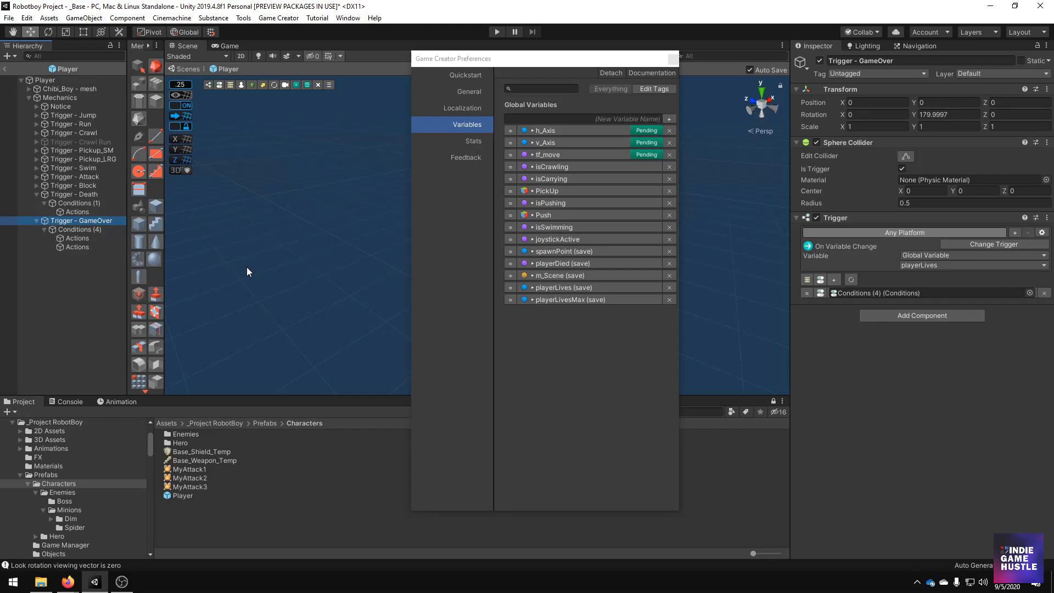
mouse_move(243, 275)
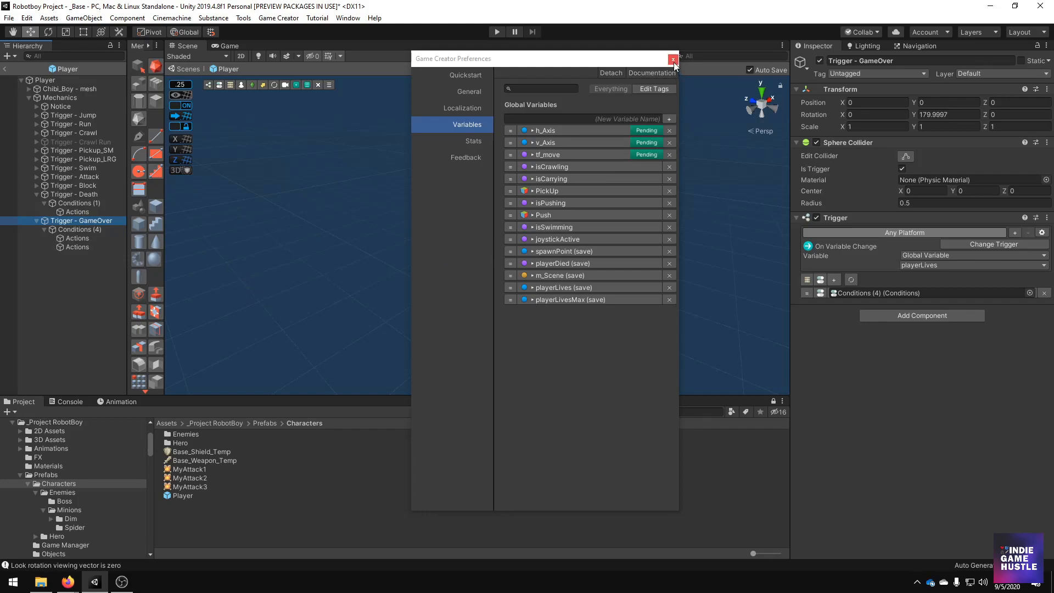
left_click(673, 60)
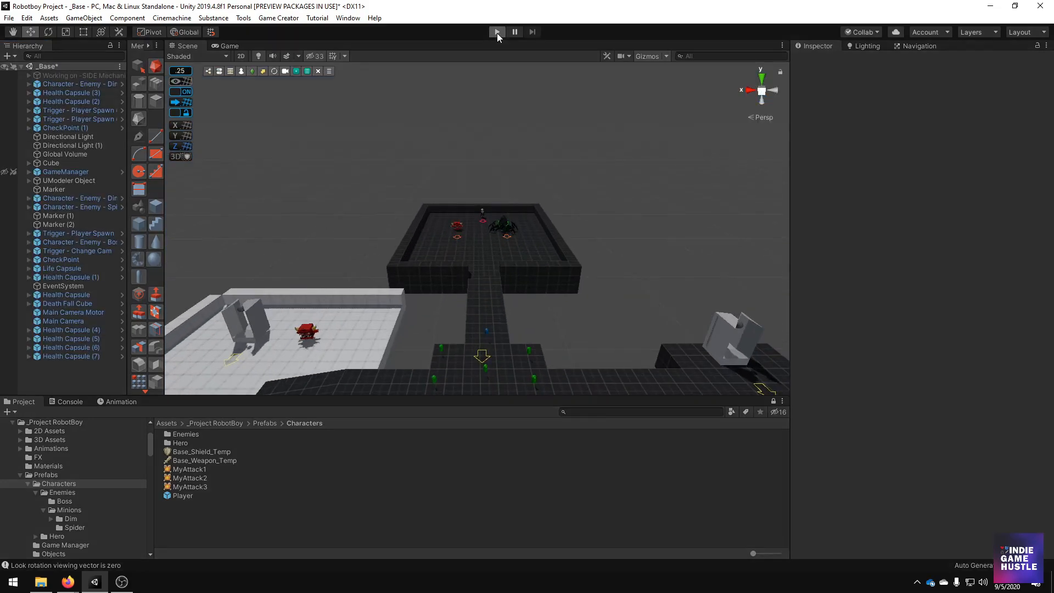
- Play the level and let the player die twice, the Remaining Lives screen counting 2 then 1
left_click(496, 31)
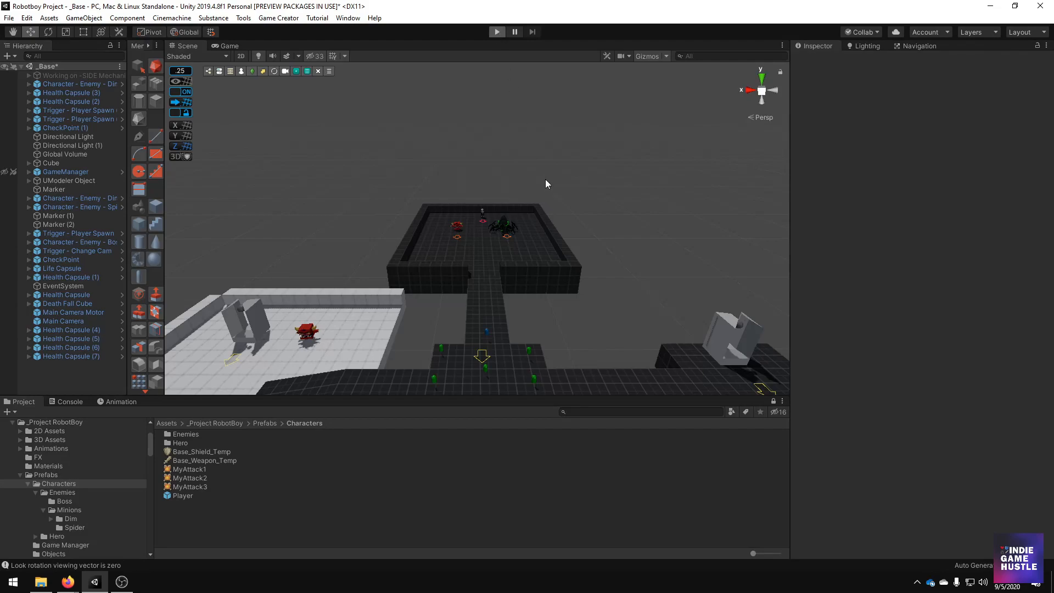
mouse_move(487, 184)
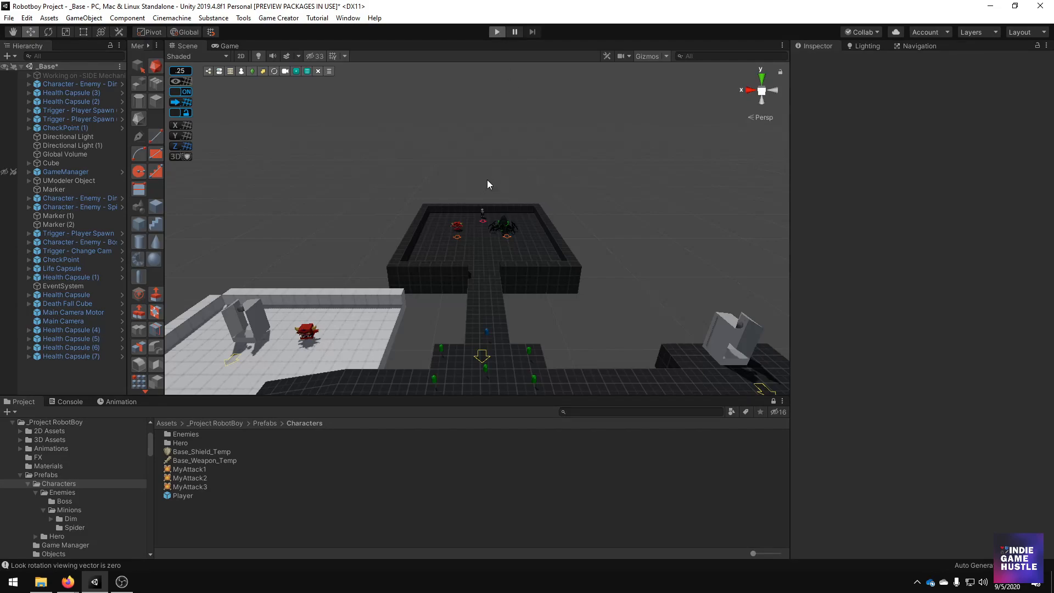
left_click(496, 32)
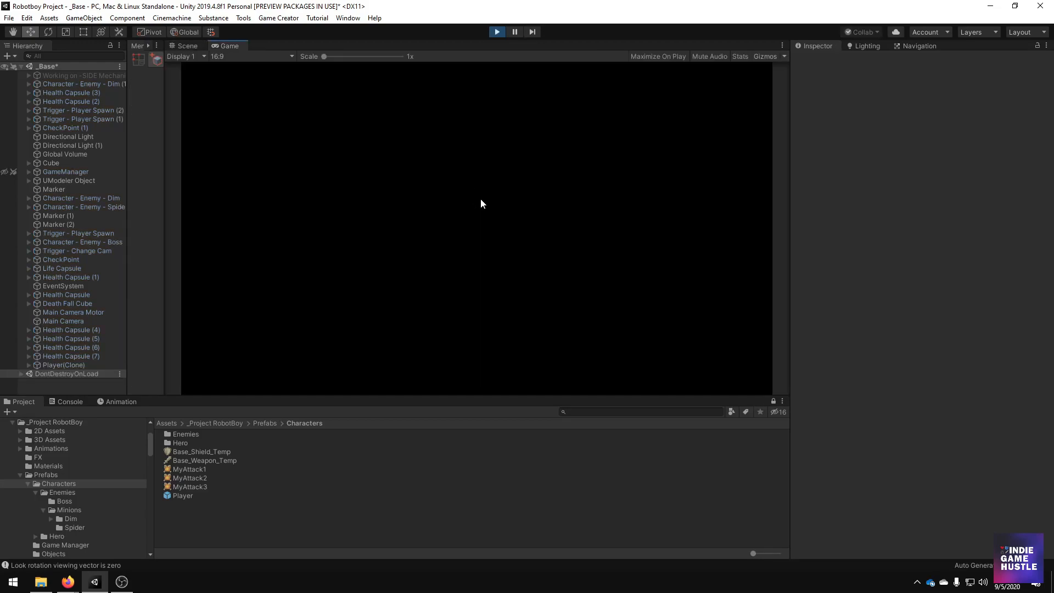
left_click(496, 32)
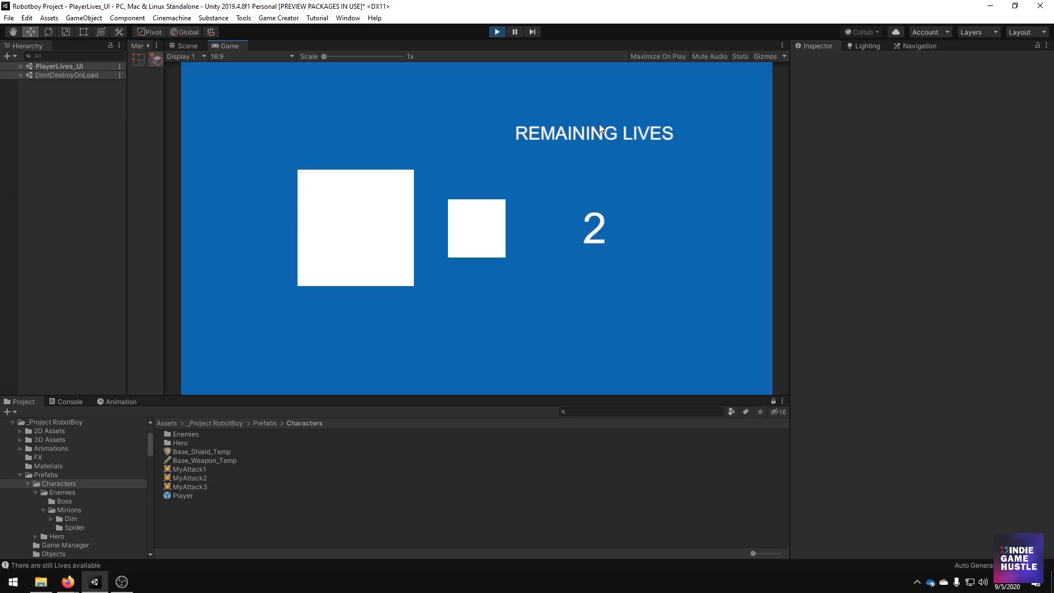
mouse_move(537, 249)
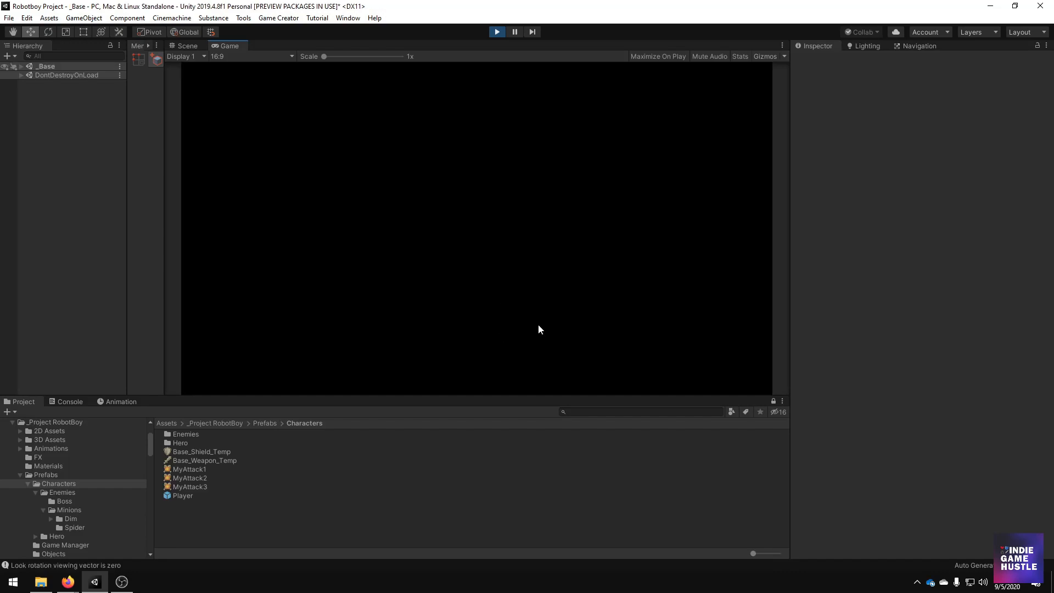
left_click(496, 31)
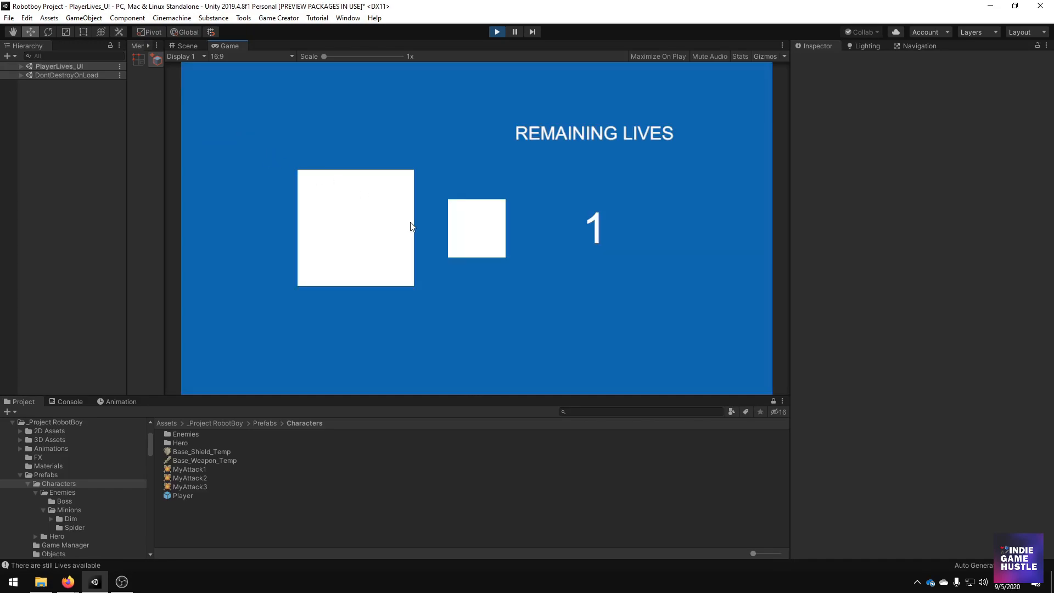
mouse_move(525, 206)
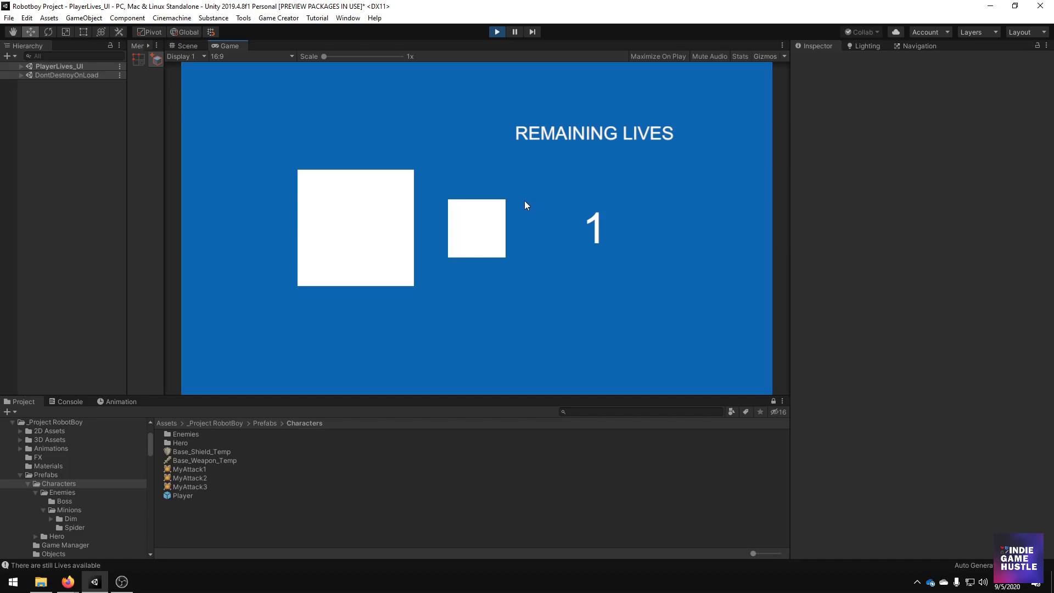
mouse_move(517, 202)
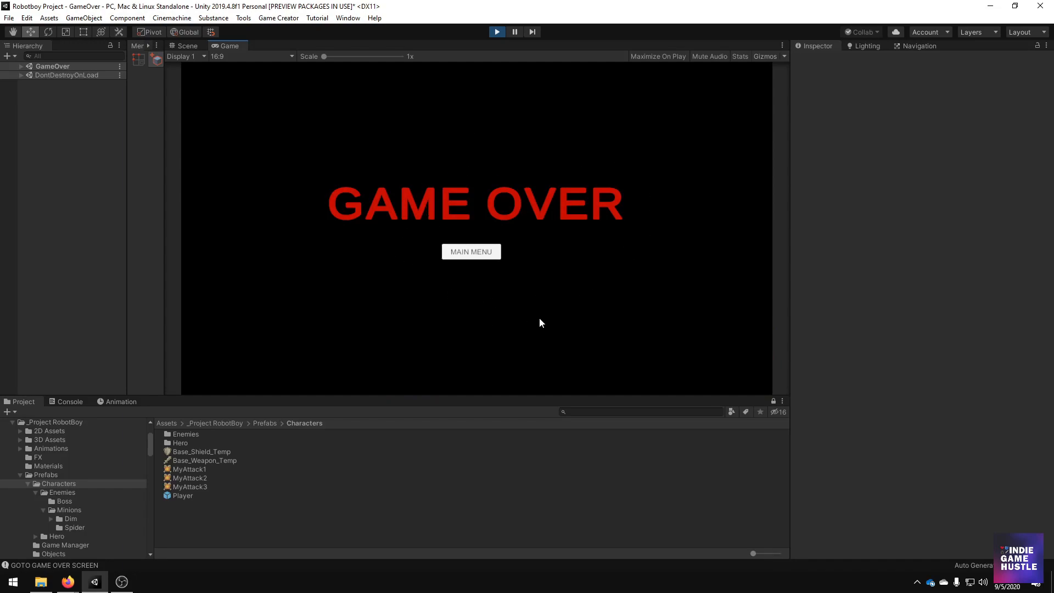
- After the final death shows Game Over, use its MAIN MENU button to reach the MainMenu scene
left_click(471, 251)
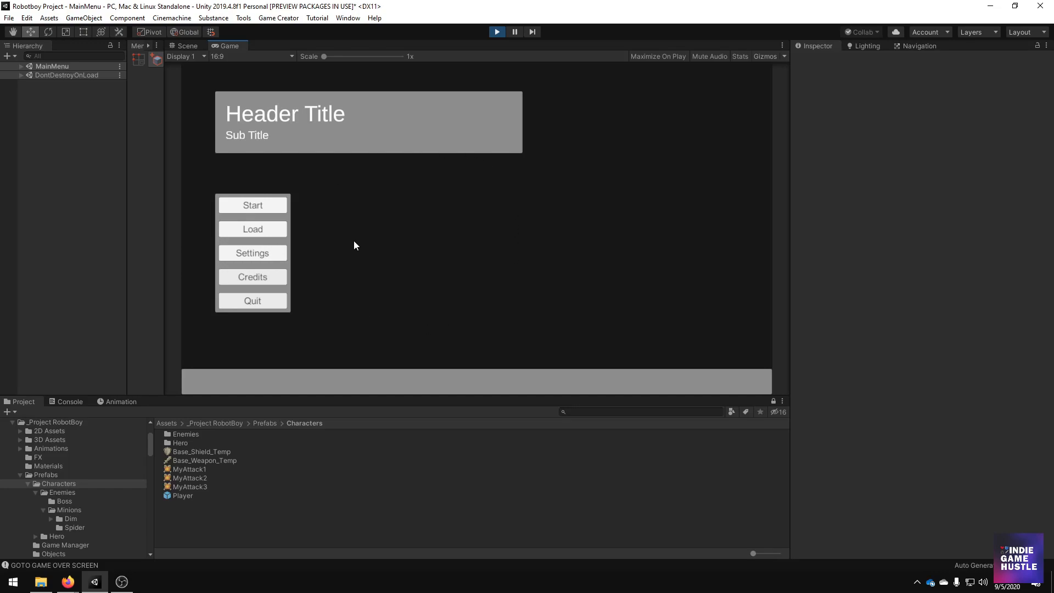
mouse_move(349, 241)
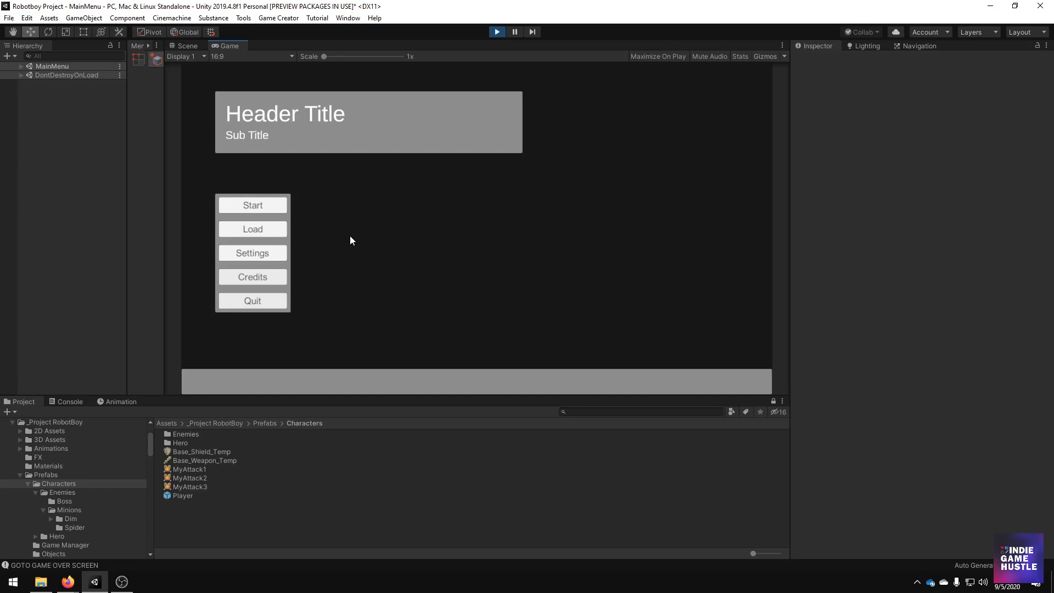
mouse_move(405, 296)
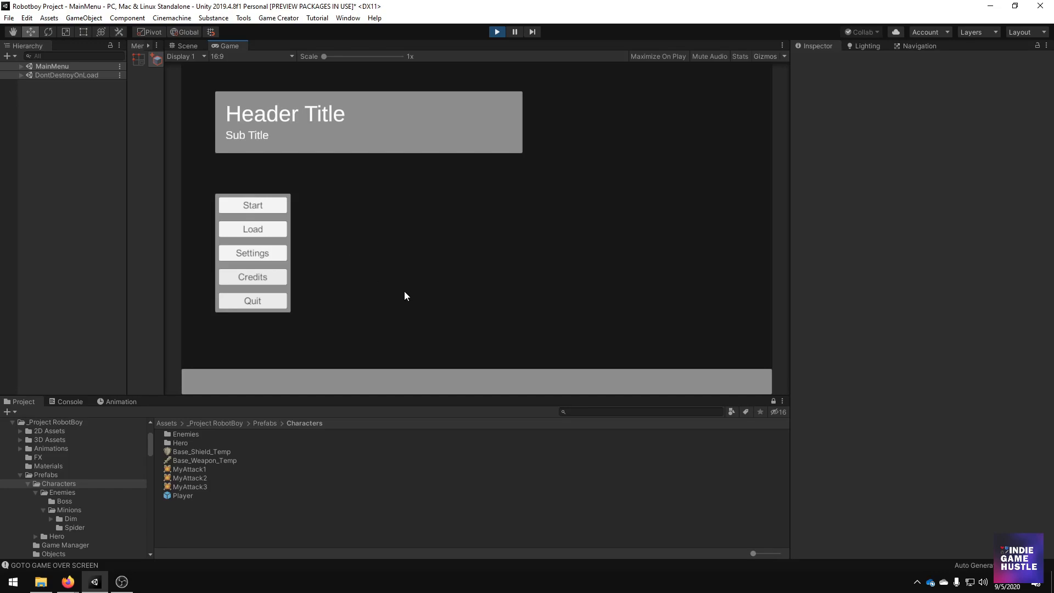
mouse_move(442, 163)
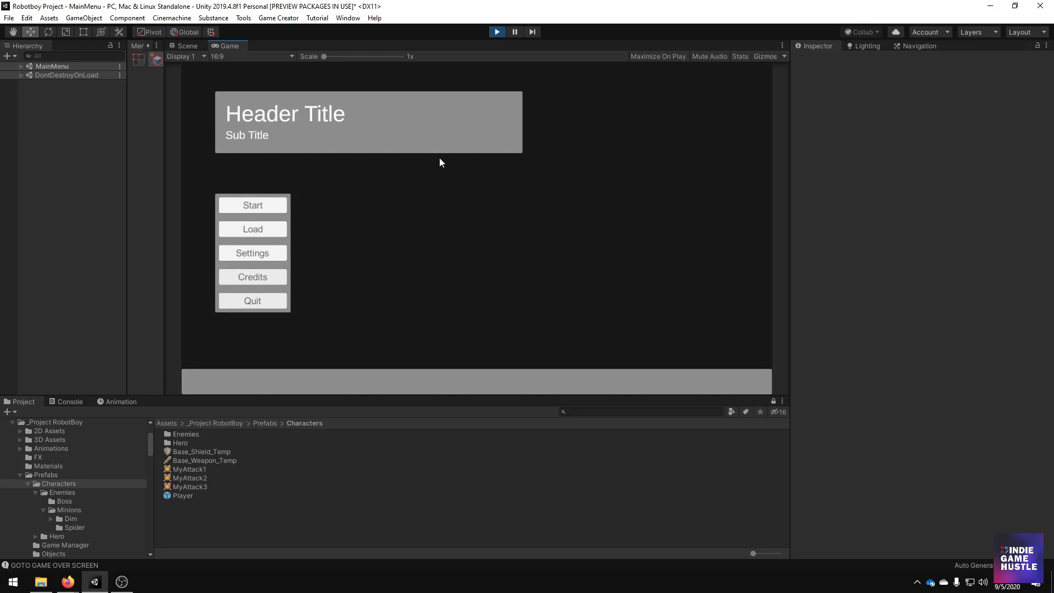
mouse_move(484, 271)
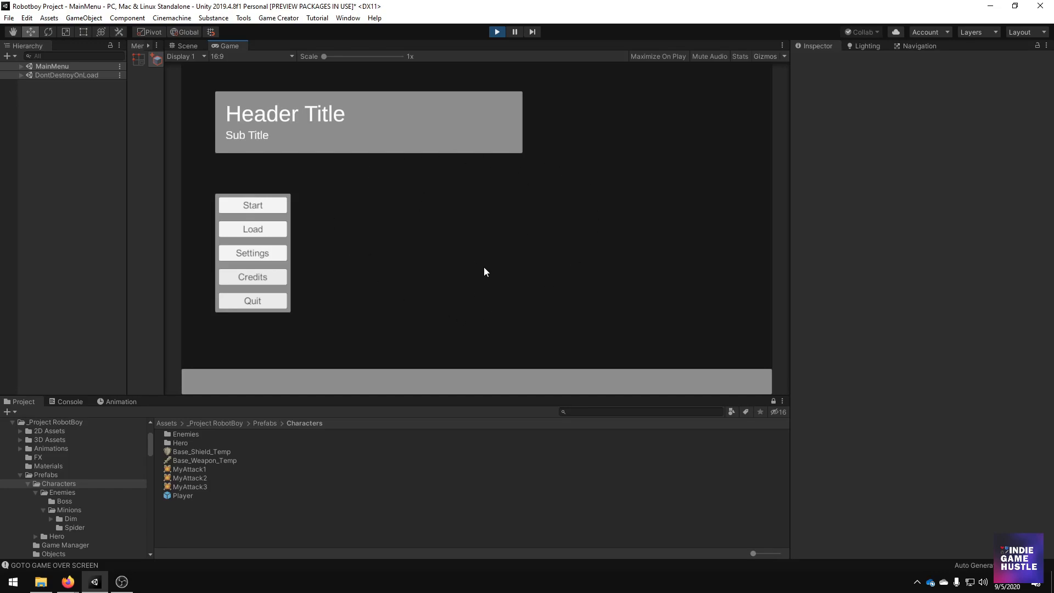
mouse_move(411, 292)
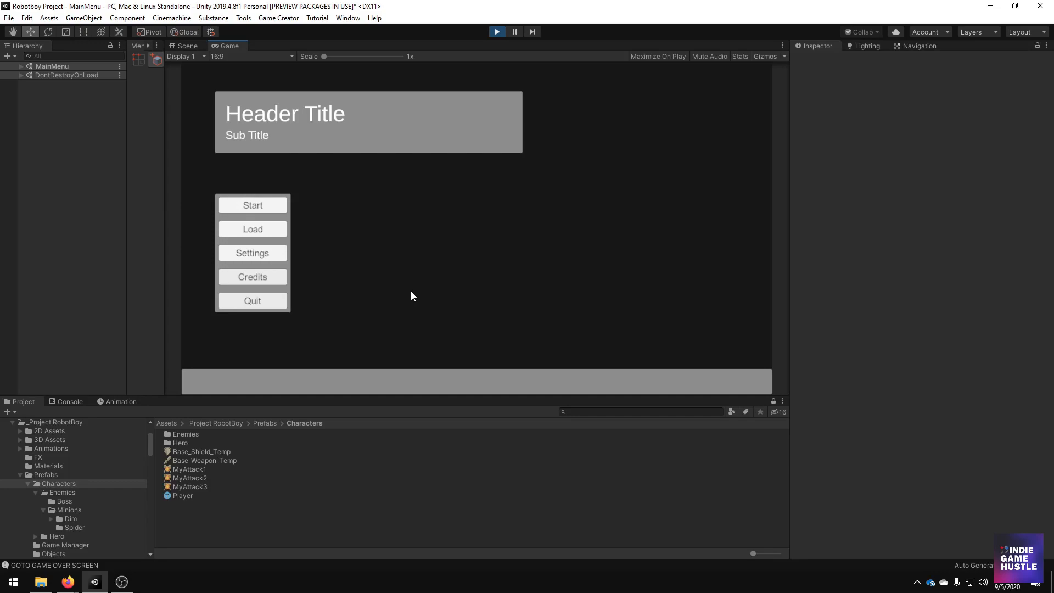
mouse_move(494, 67)
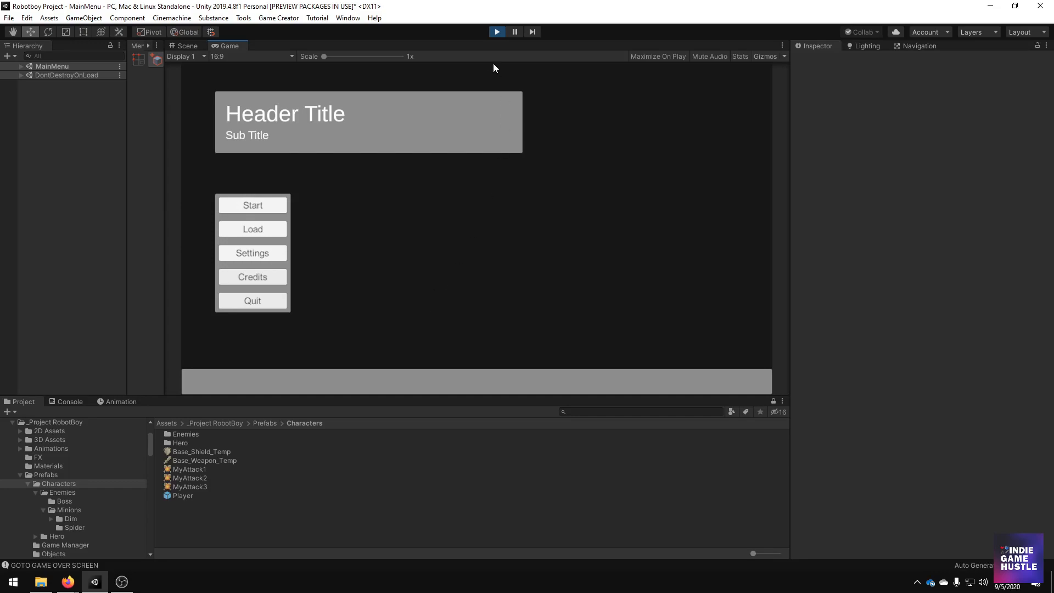
left_click(496, 32)
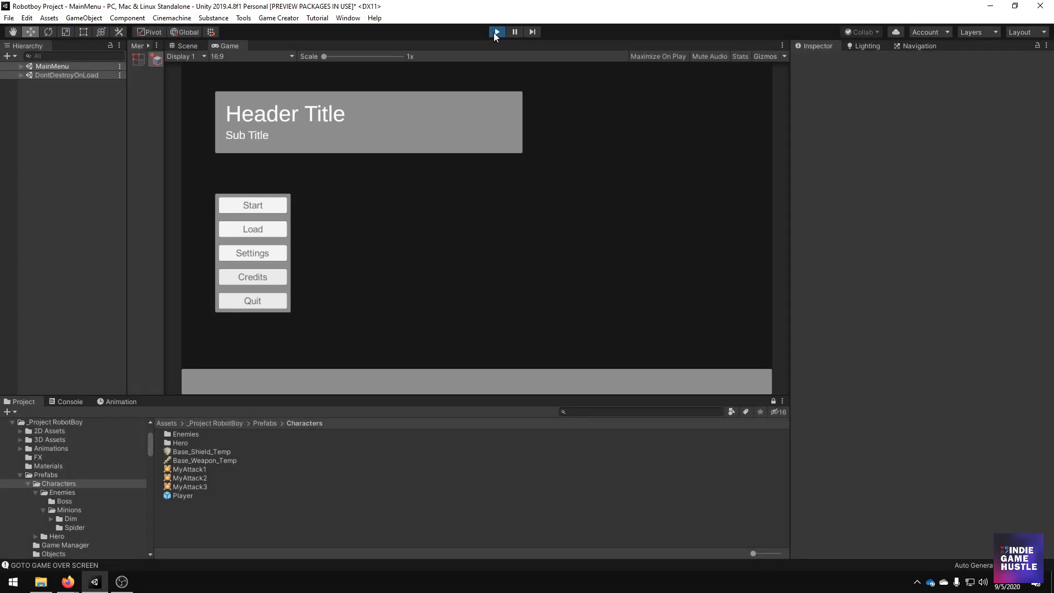
- Stop Play mode, returning to the _Base scene with its walled arena and enemies
left_click(496, 32)
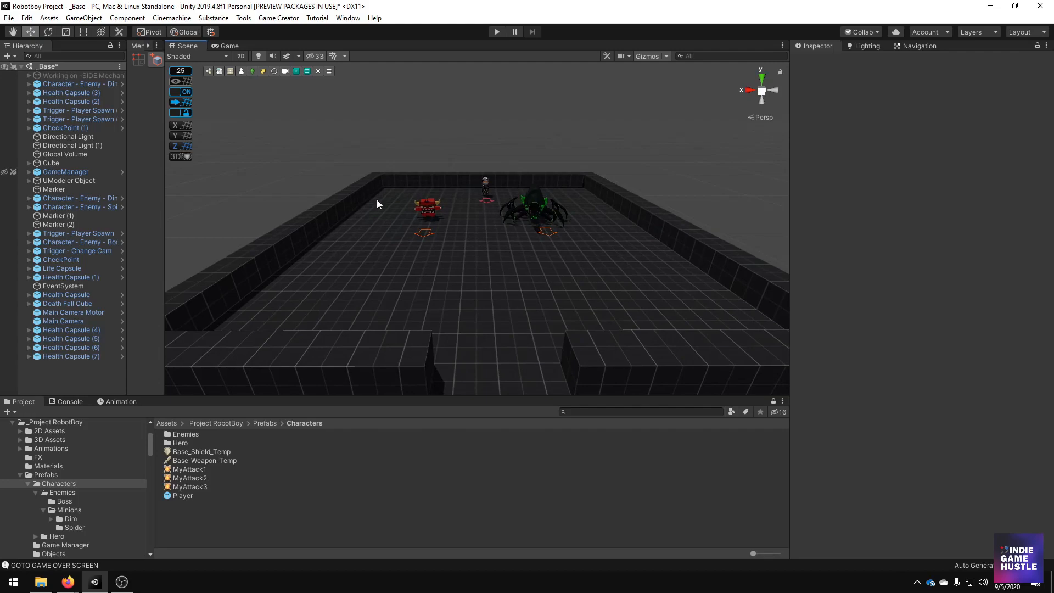
mouse_move(508, 210)
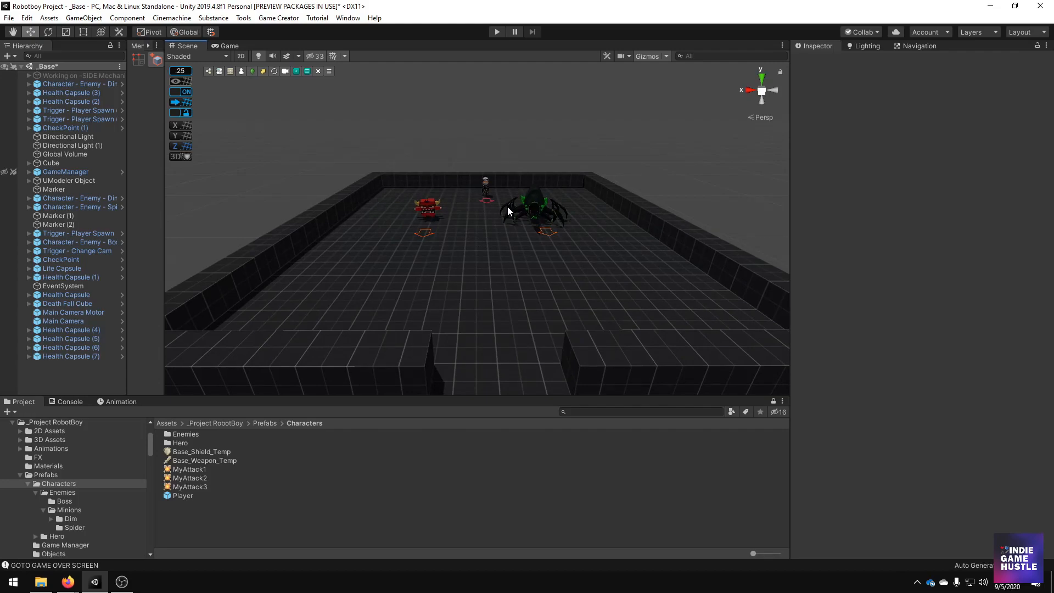
mouse_move(507, 212)
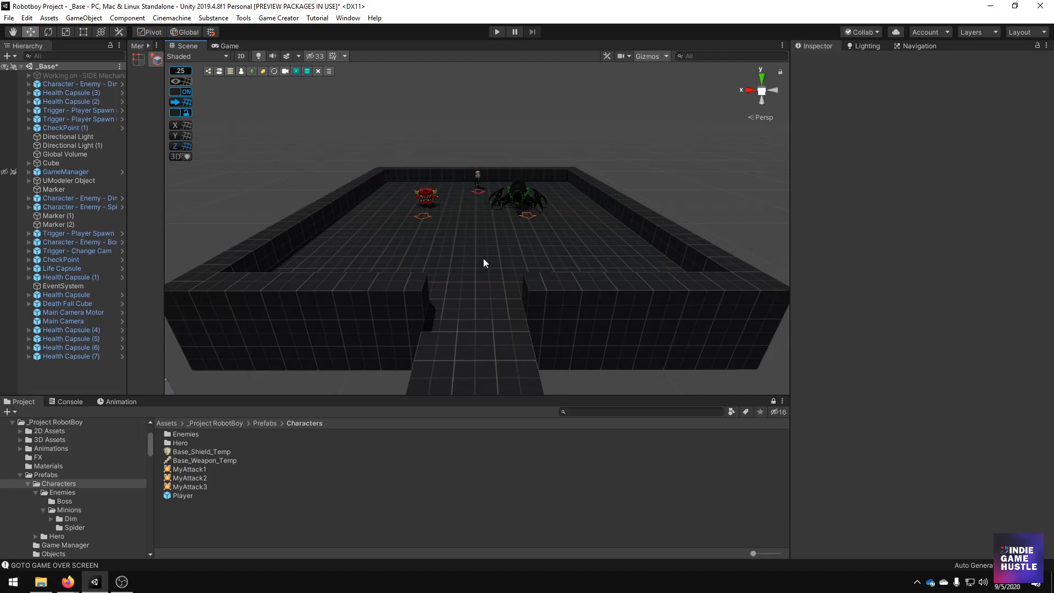
mouse_move(544, 259)
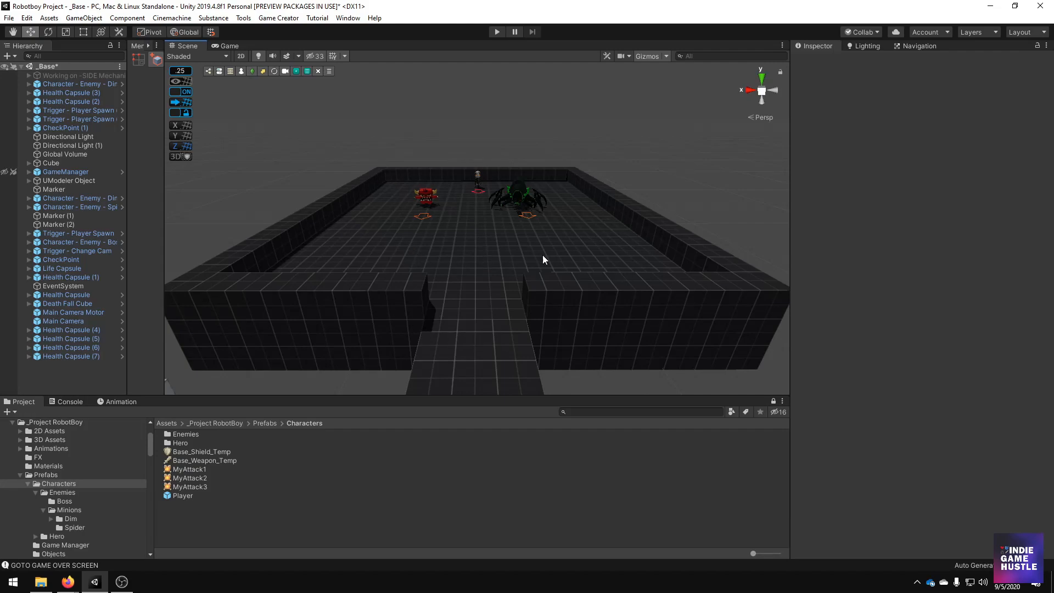
mouse_move(558, 234)
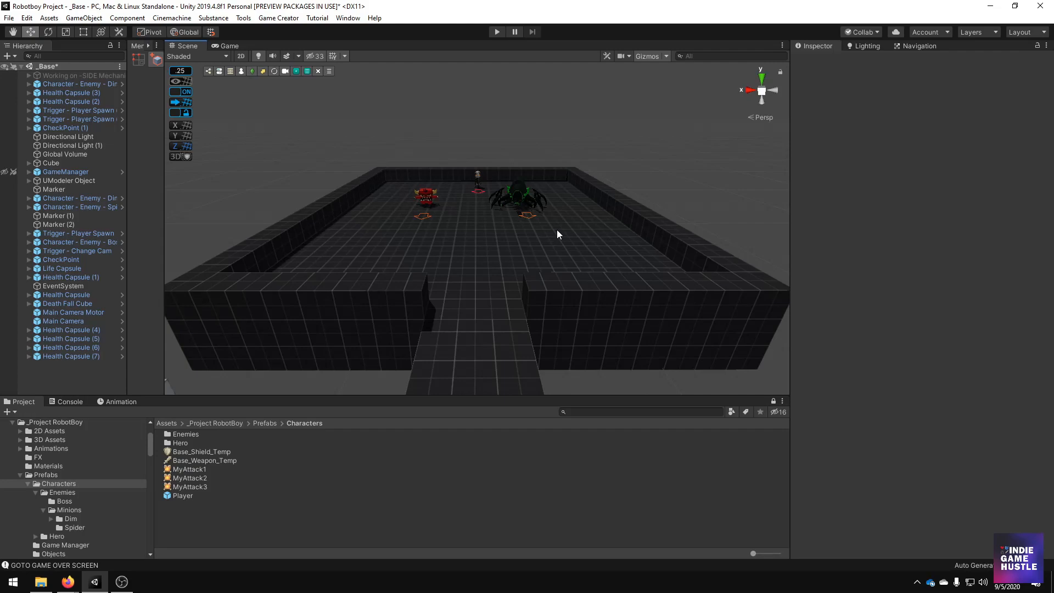
mouse_move(547, 232)
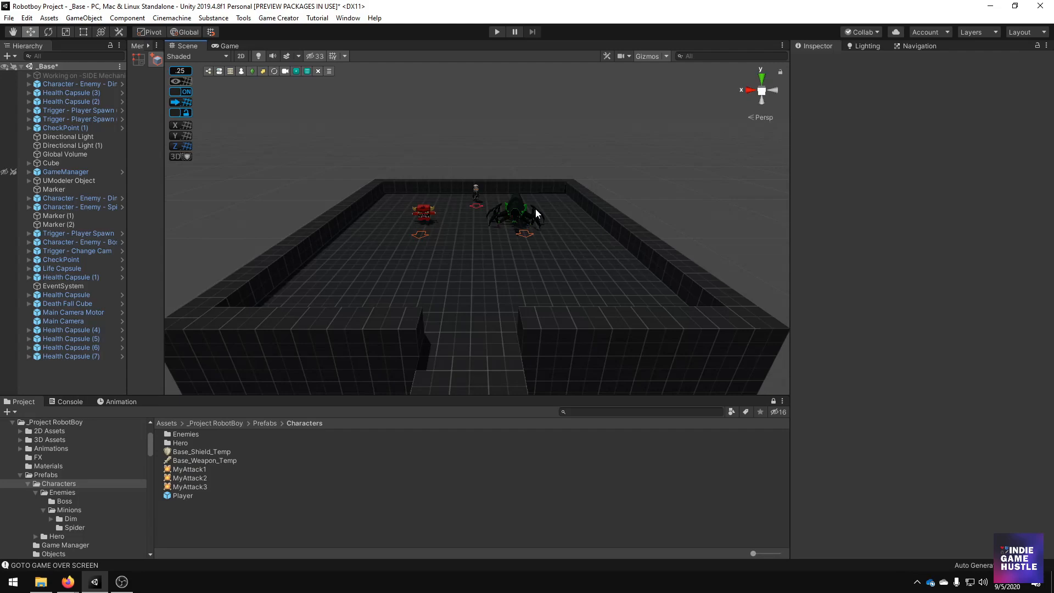
mouse_move(509, 193)
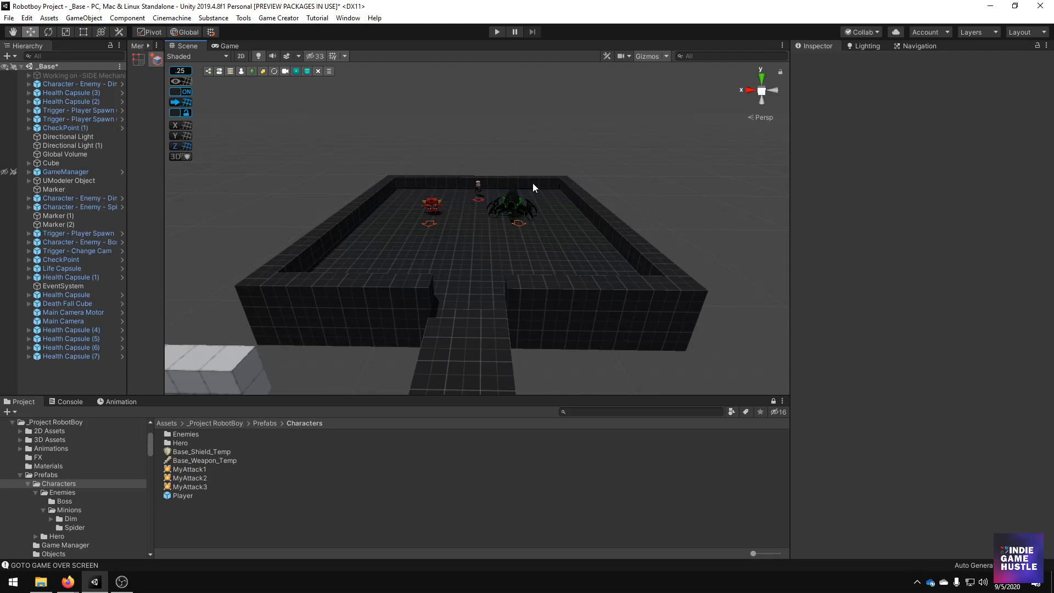
mouse_move(455, 225)
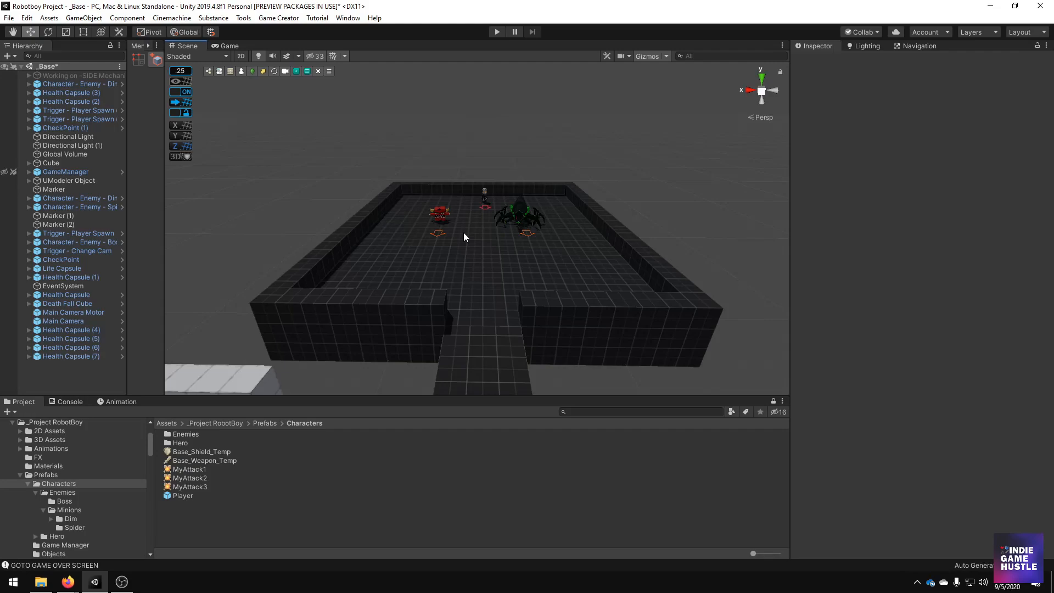
mouse_move(430, 249)
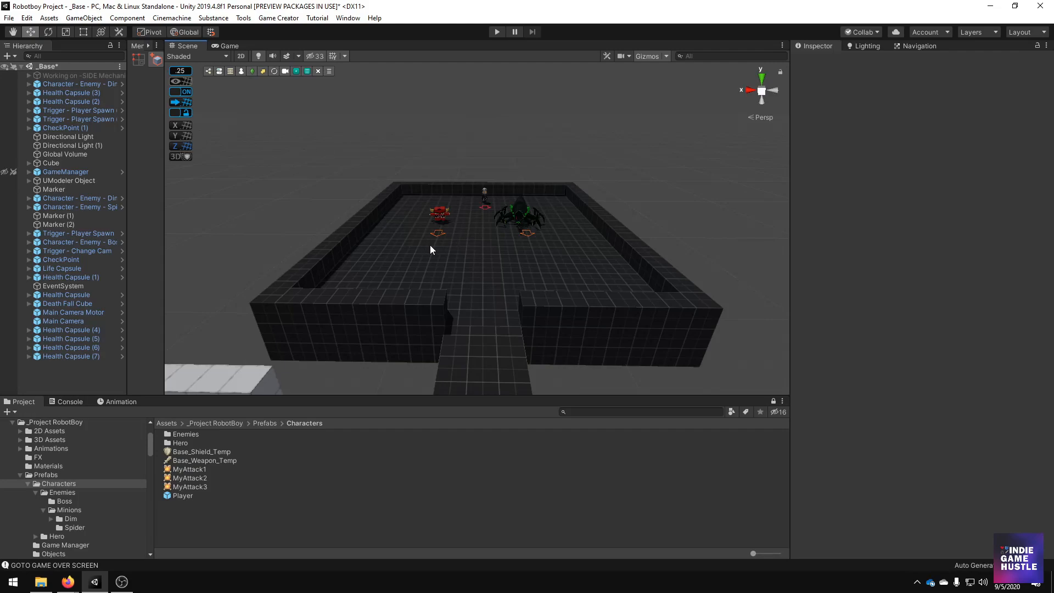